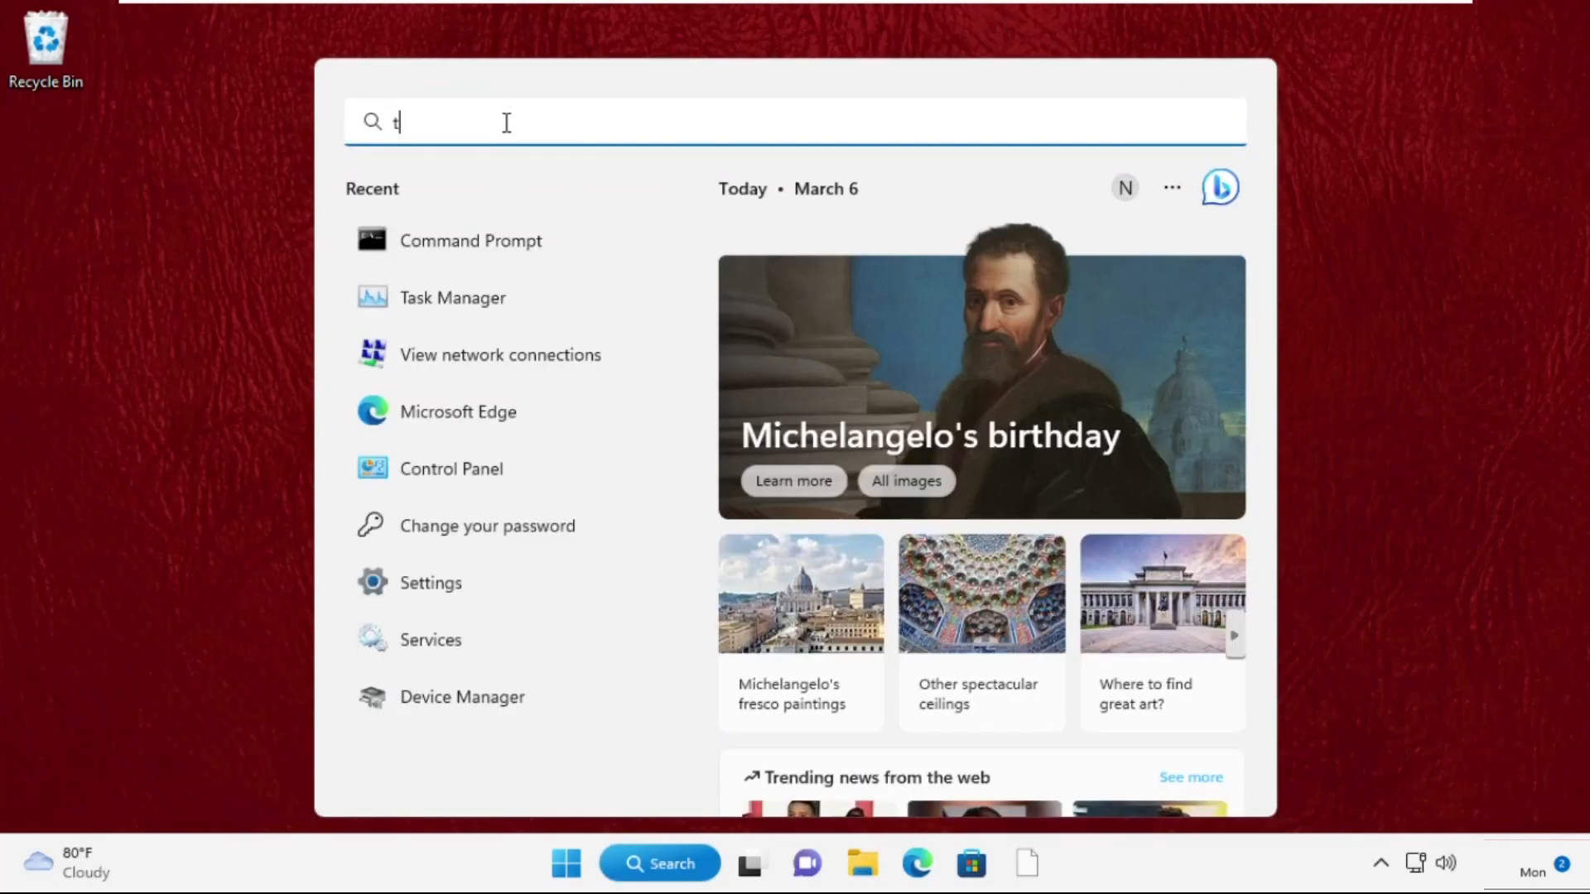
Search Windows for 'task manager' and launch Task Manager from the results.
text(ask manager)
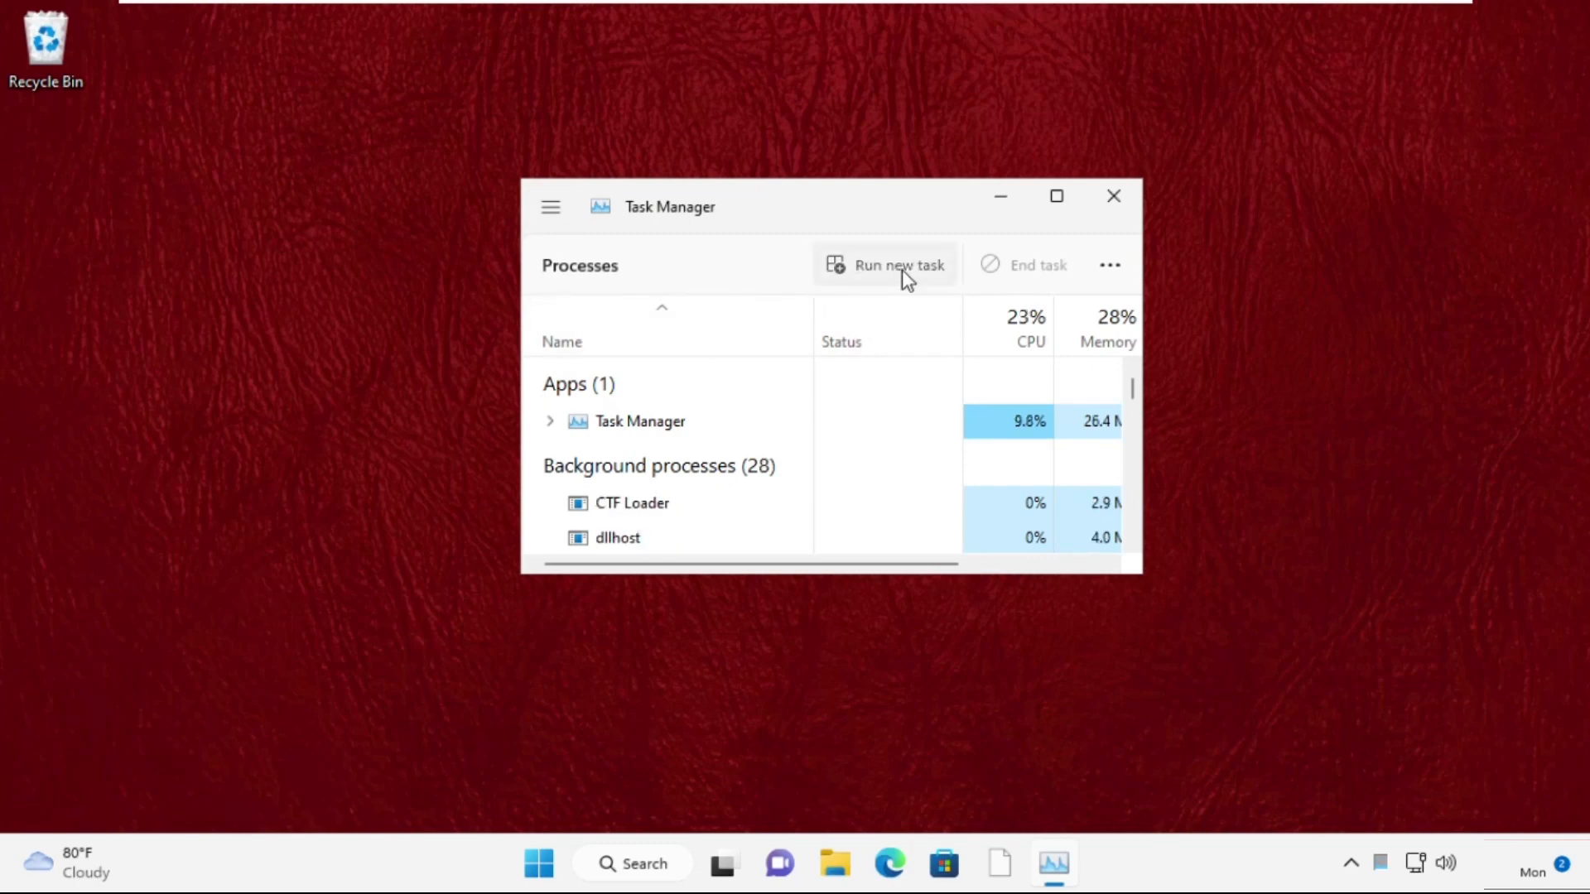
Start a new task in Task Manager and browse from Local Disk (C:) into the Windows folder.
click(885, 265)
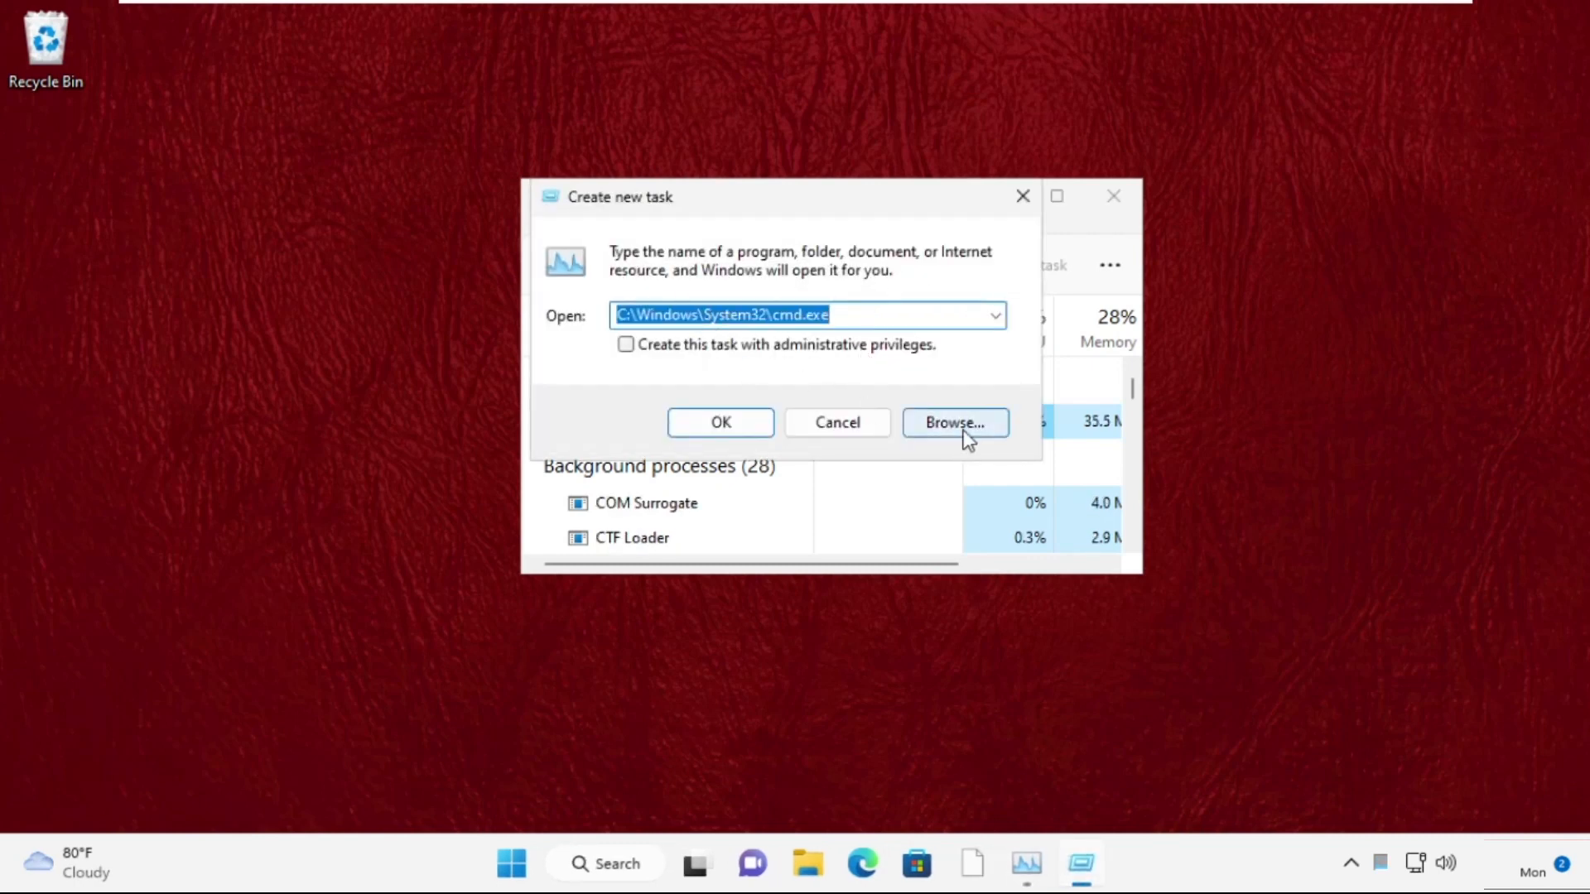
click(954, 422)
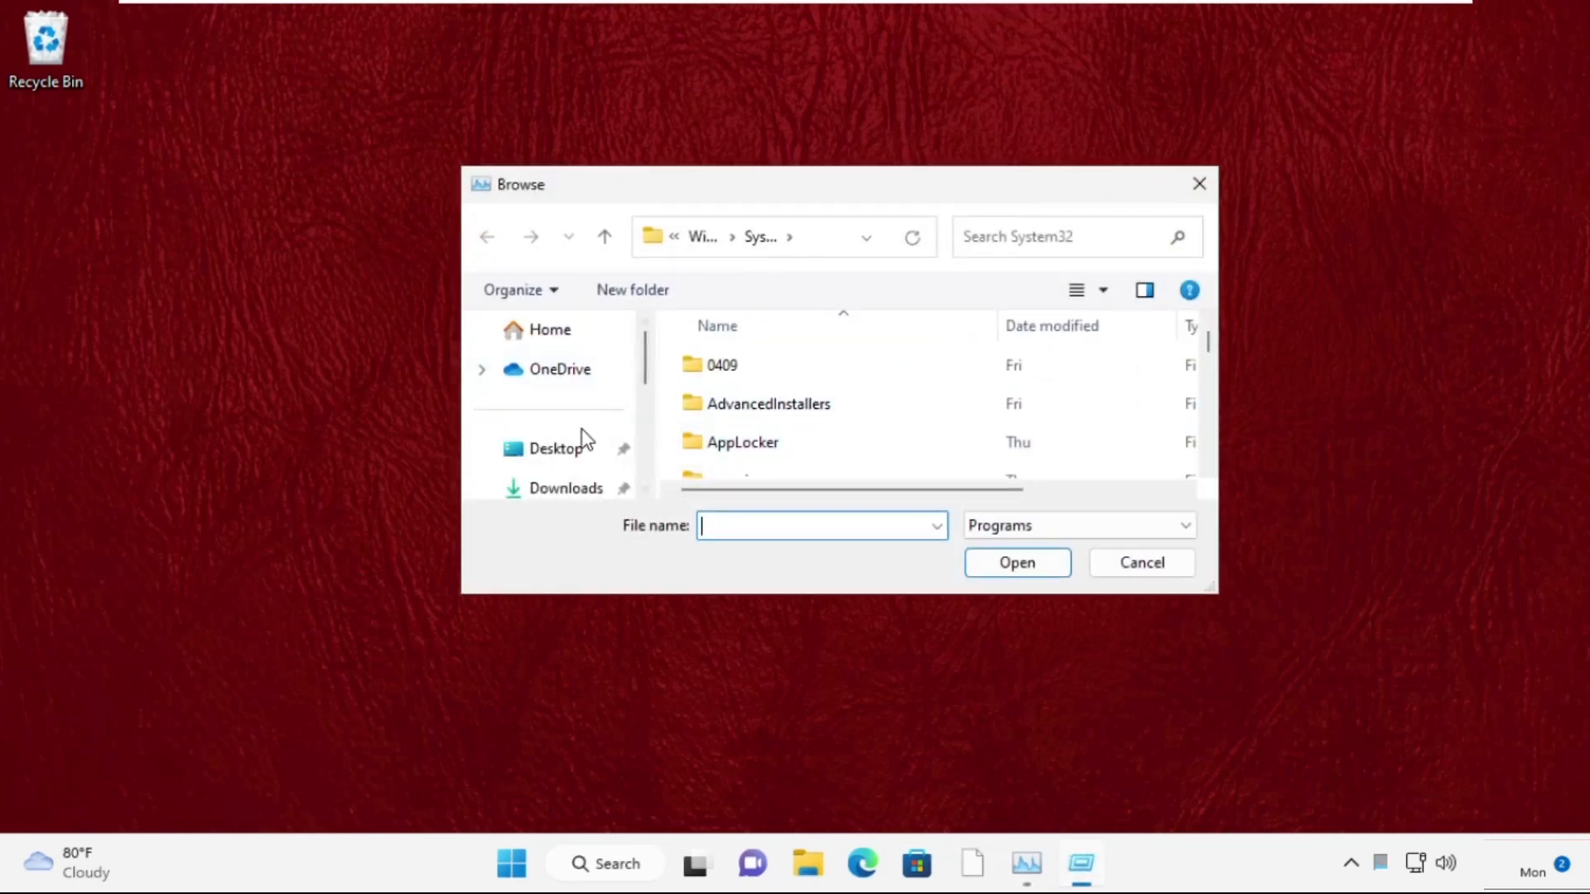
click(553, 448)
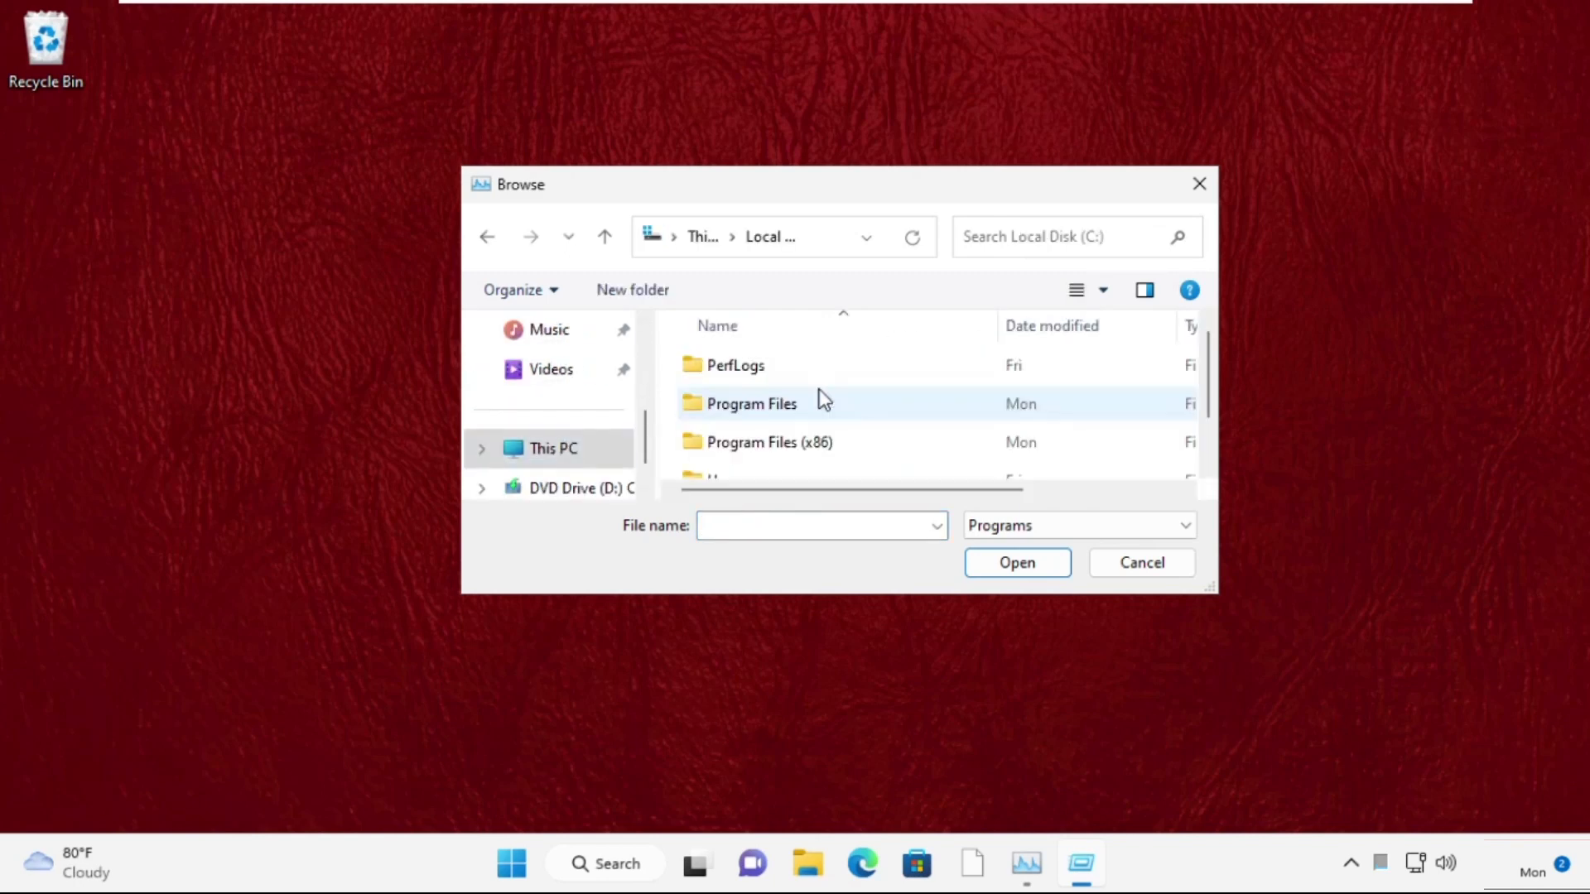
scroll(down, 3)
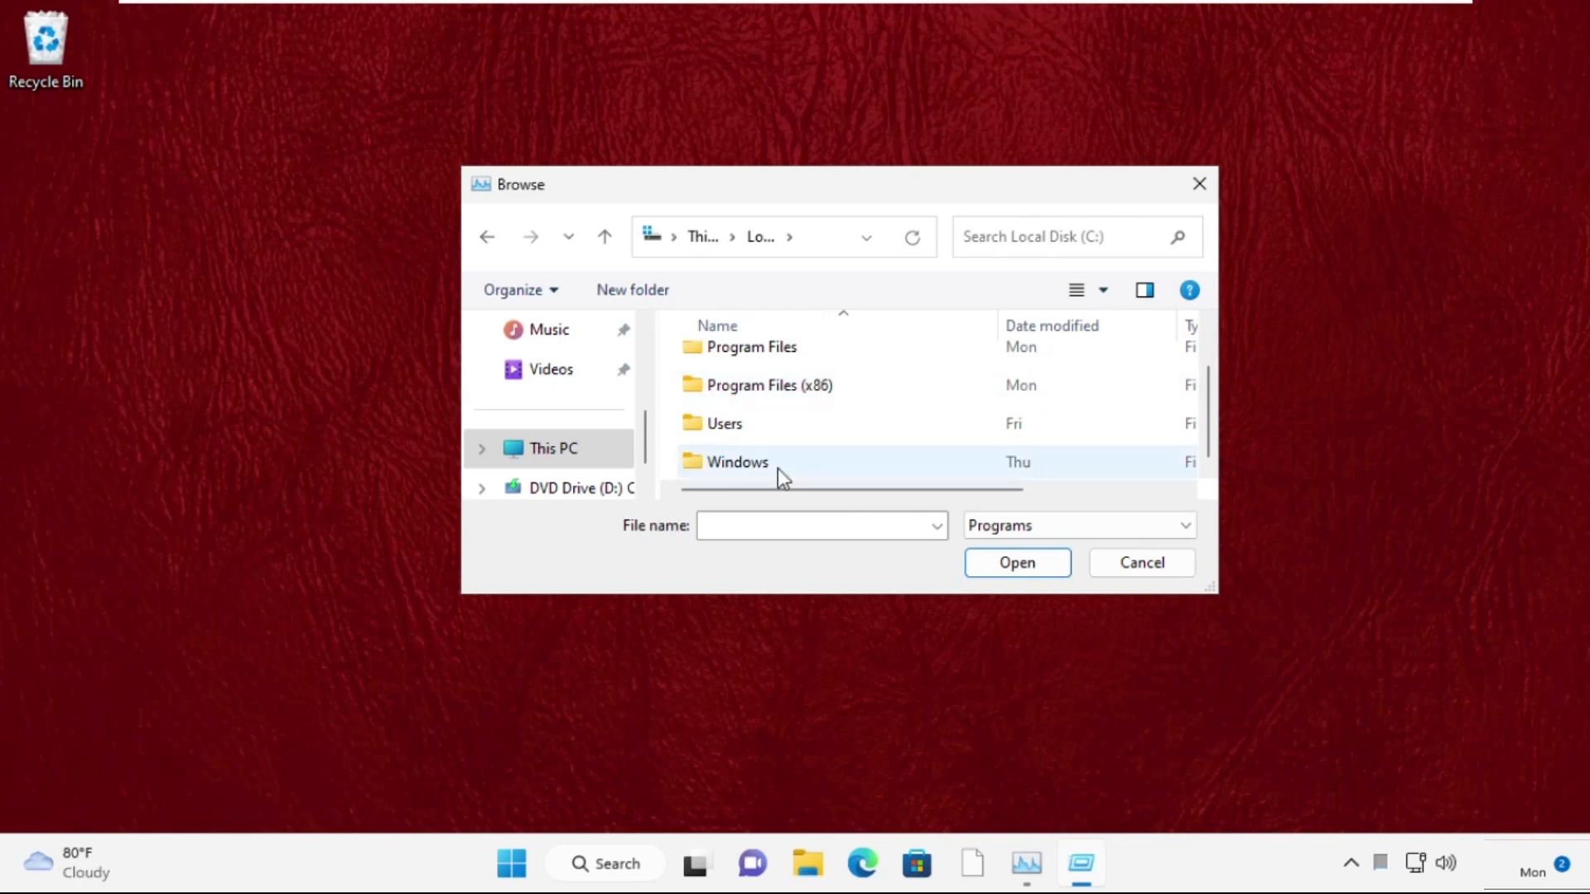
double_click(737, 462)
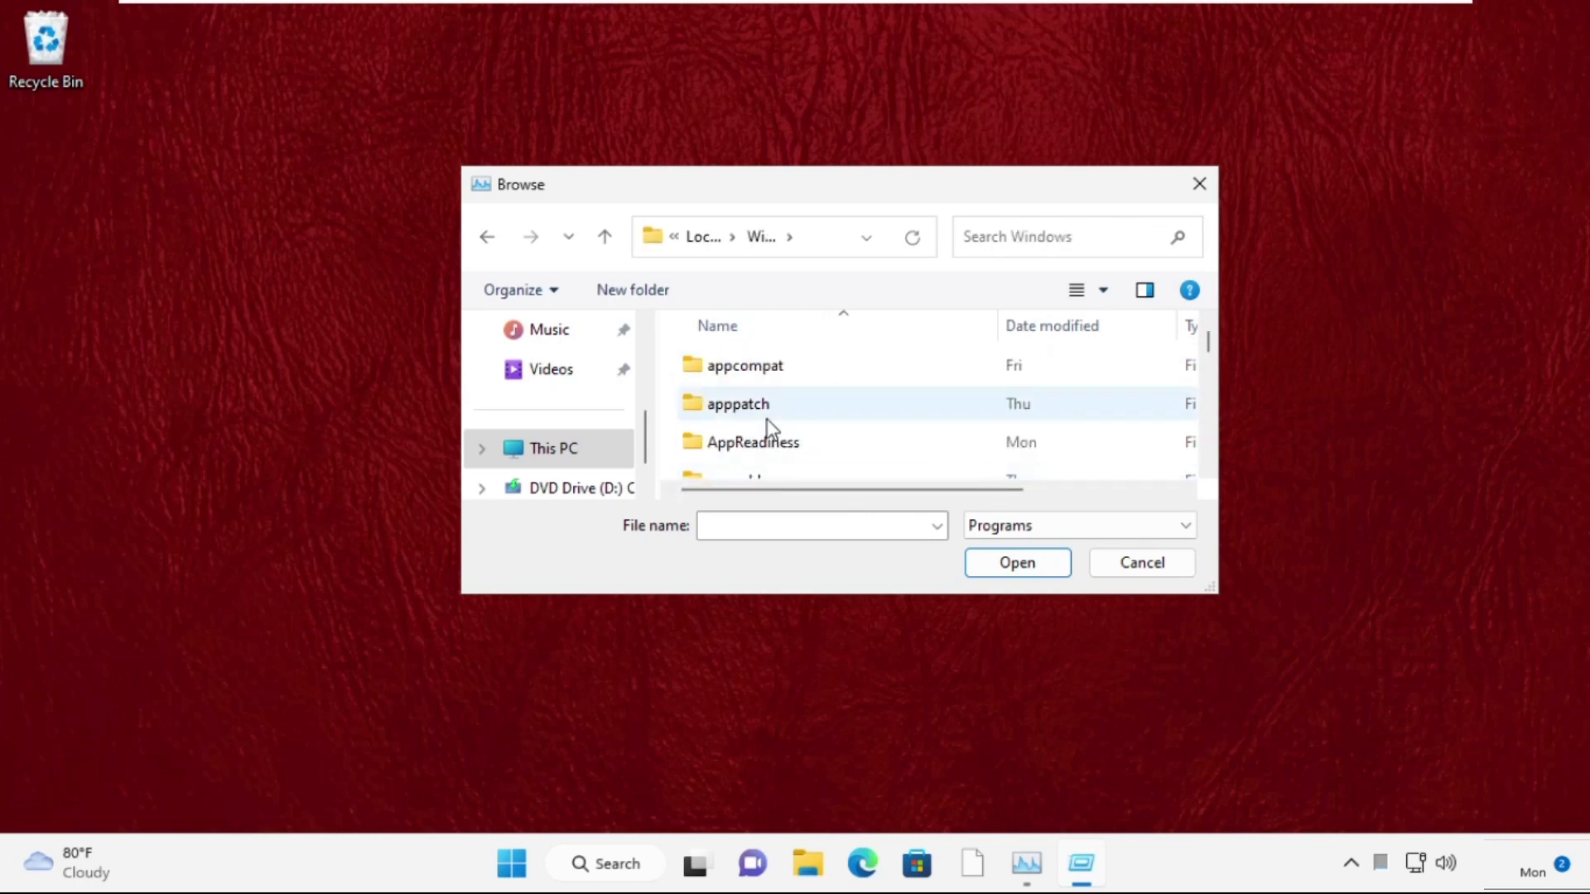
Continue into System32 and choose cmd.exe as the program to run.
scroll(down, 3)
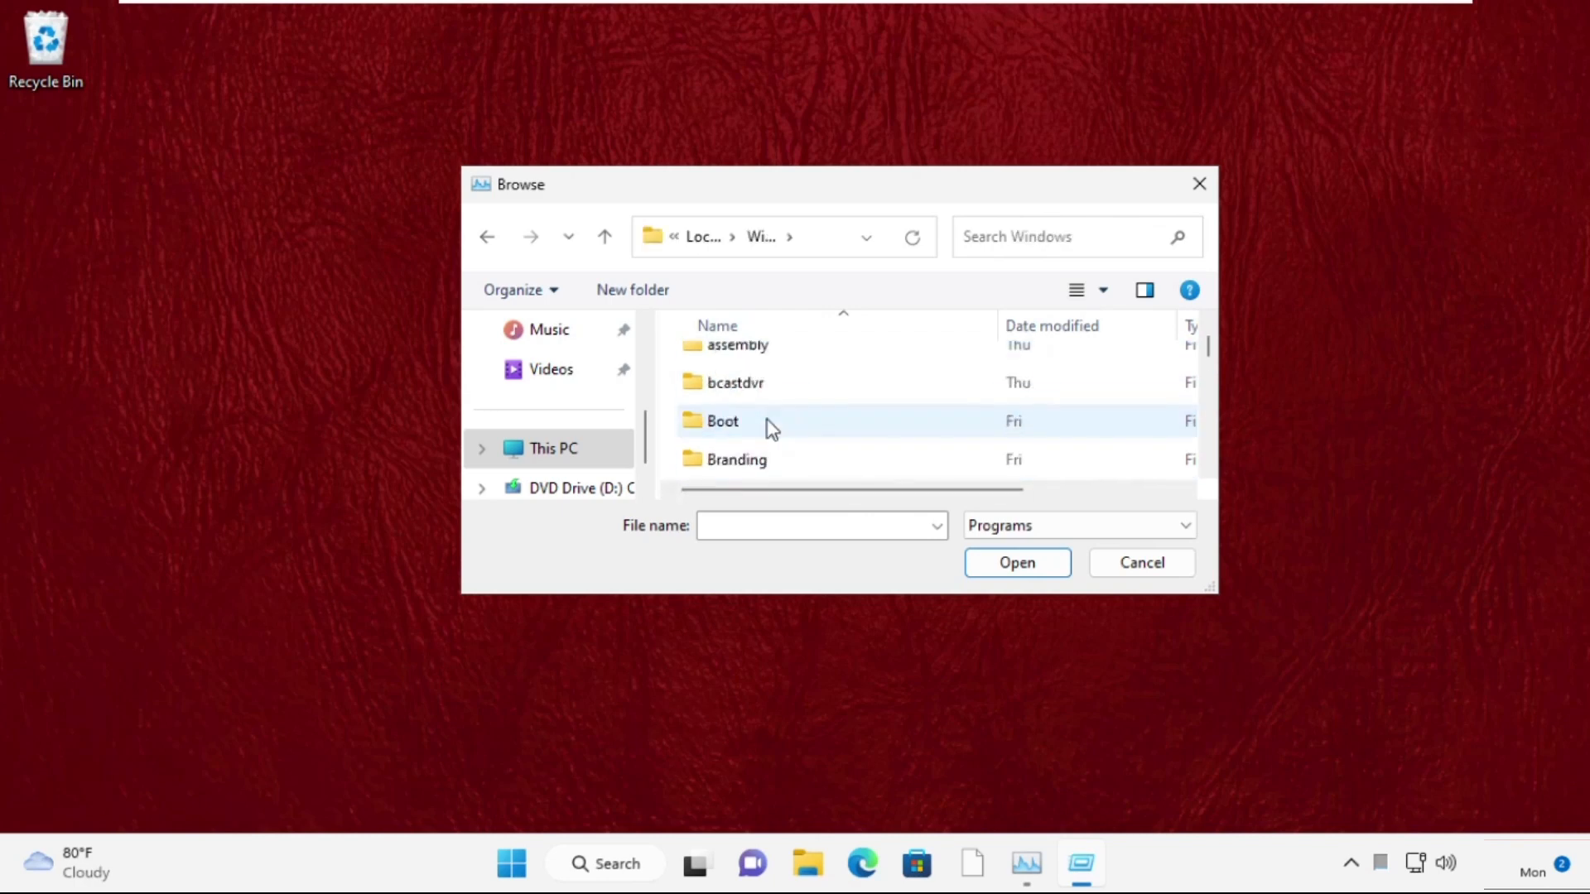
scroll(down, 3)
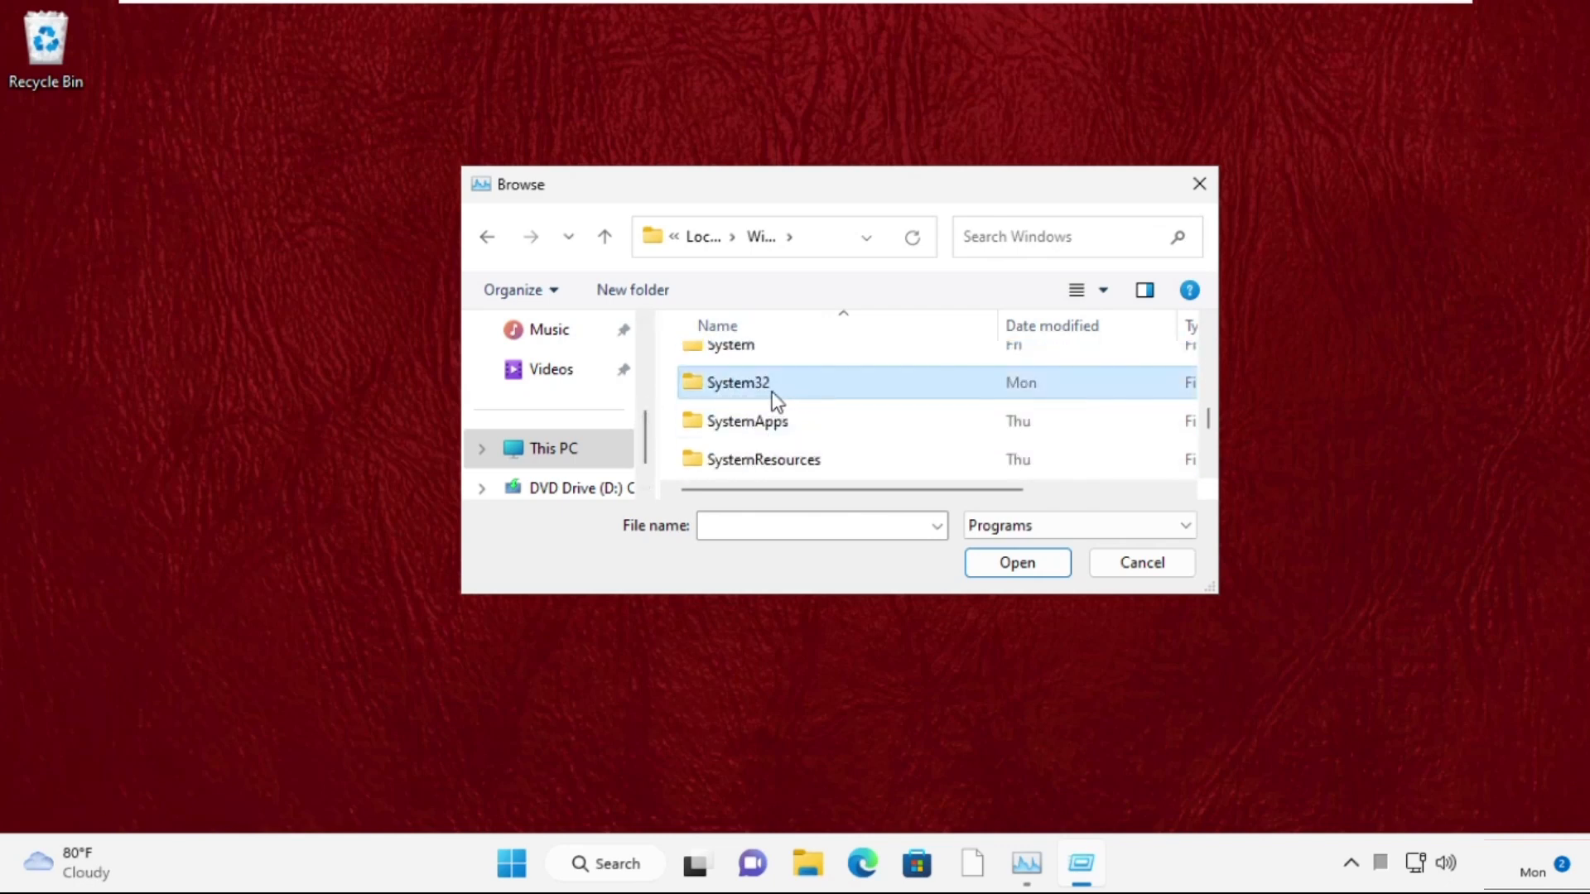
double_click(735, 382)
text(cmd)
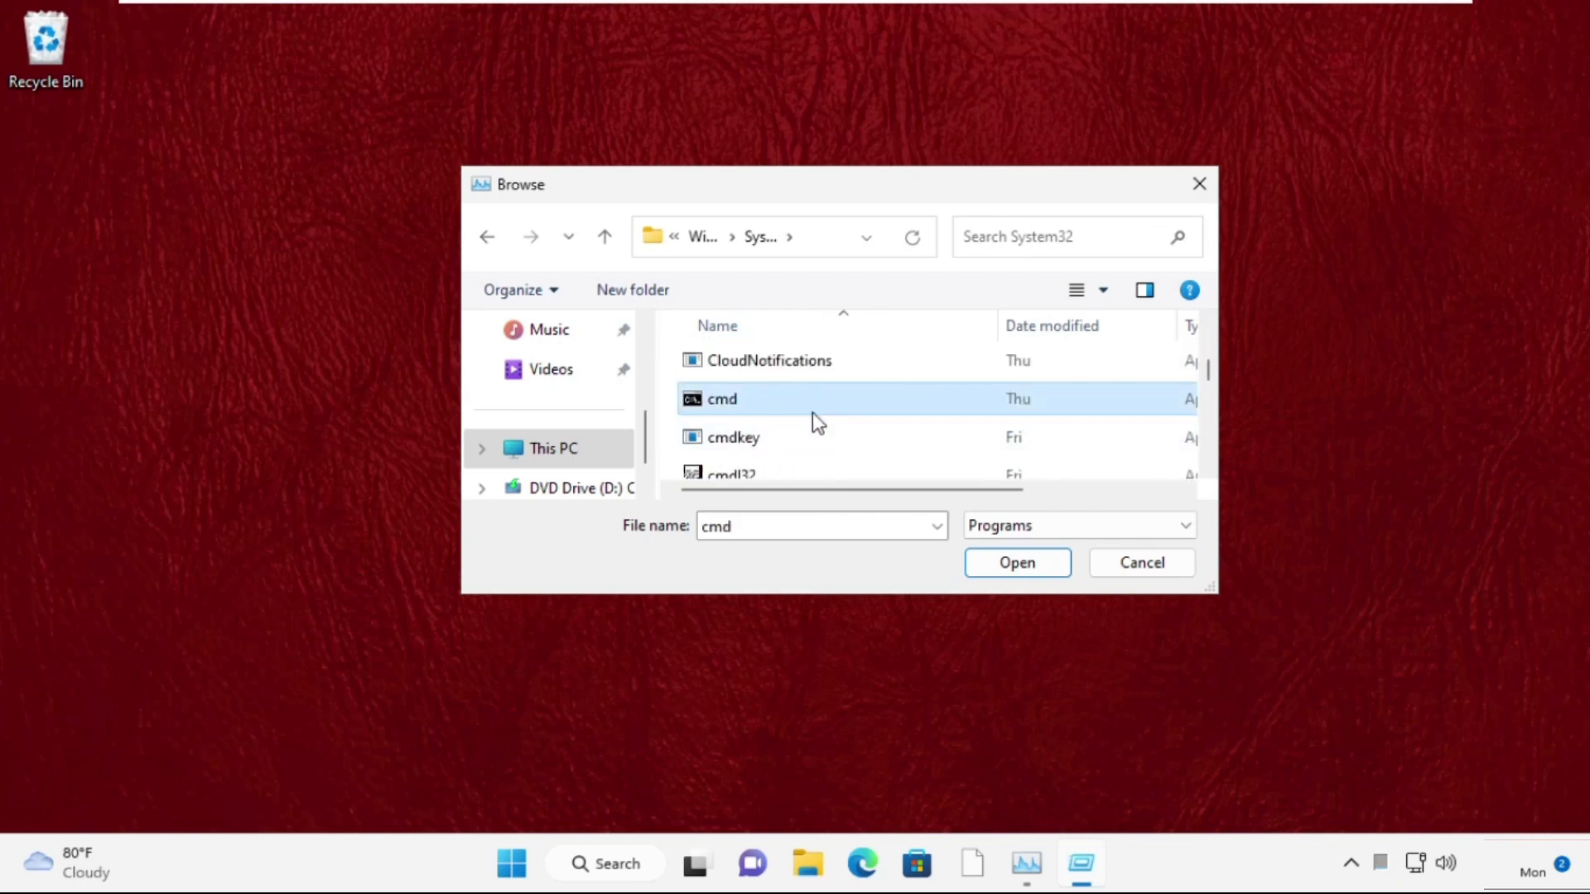
click(1015, 563)
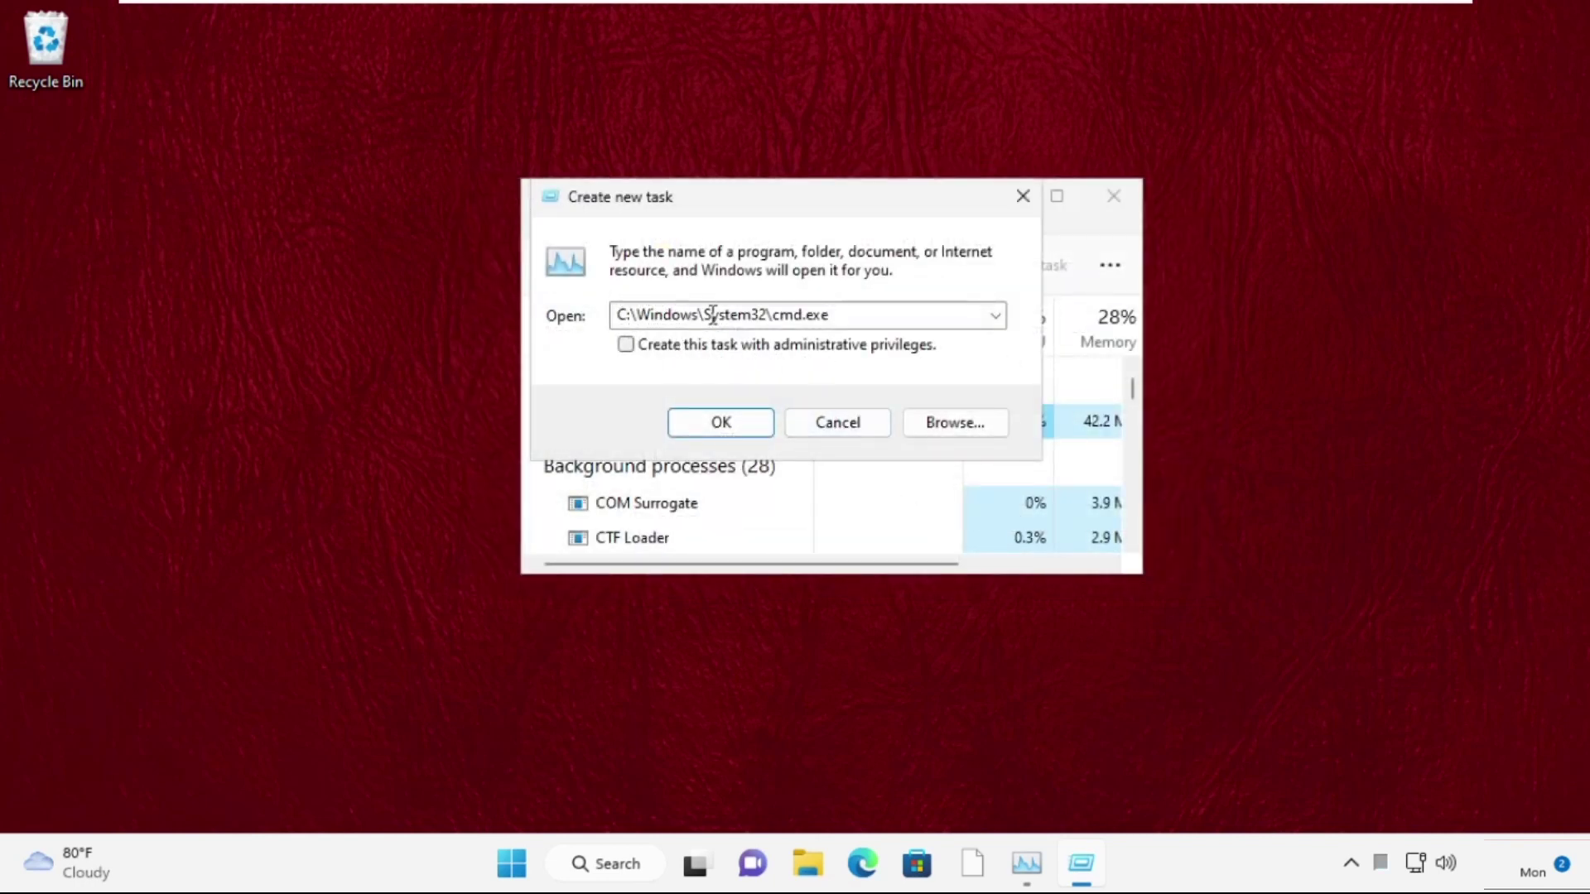
mouse_move(631, 363)
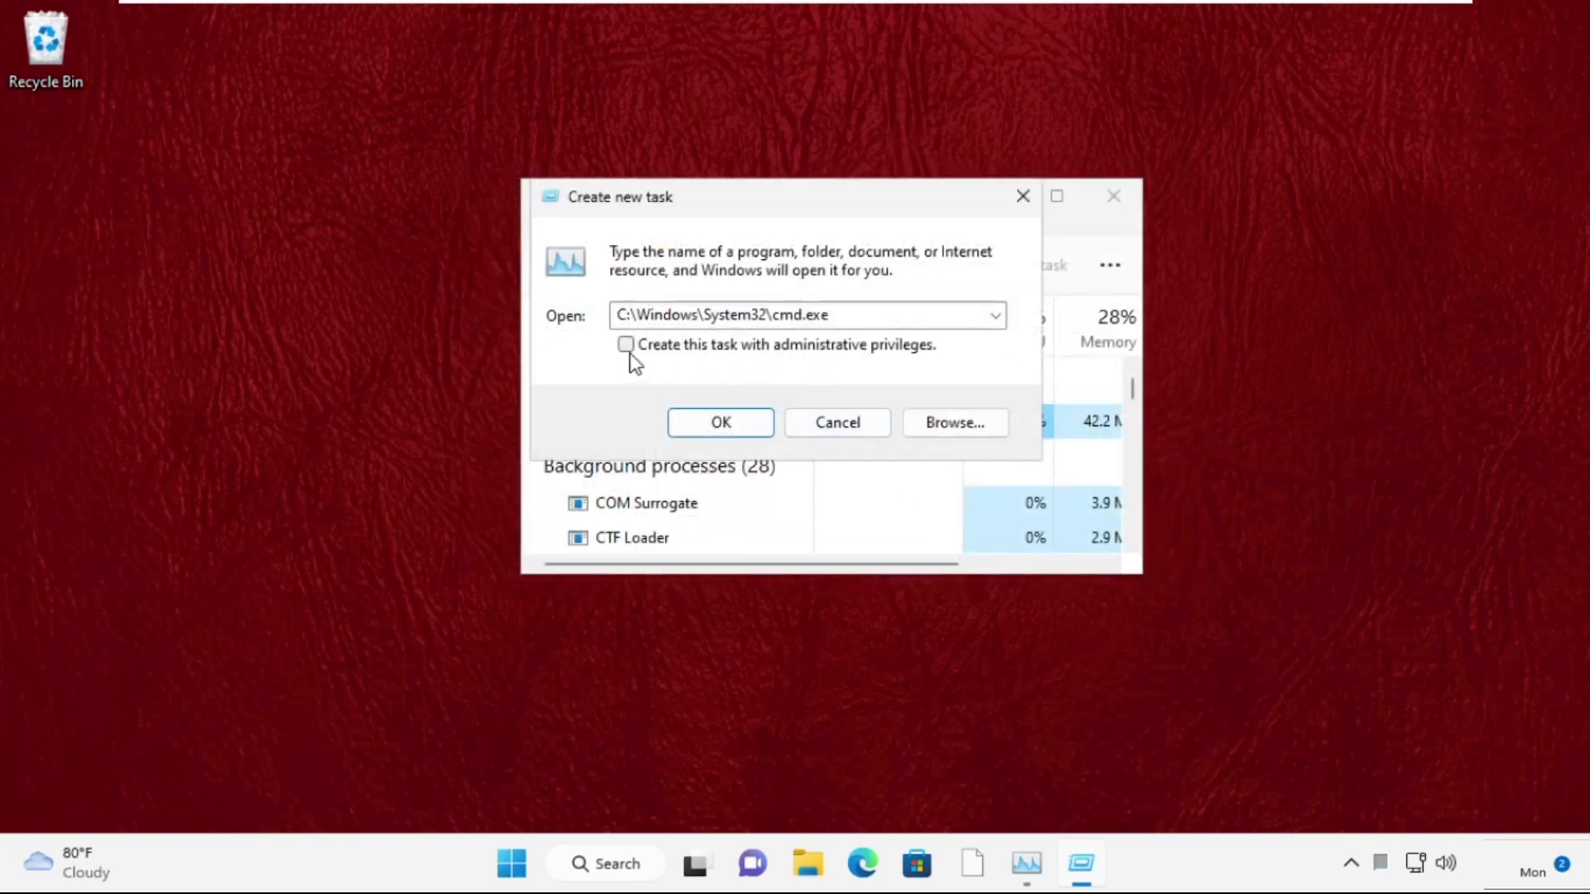
Run cmd.exe with administrative privileges, opening an elevated Command Prompt at System32.
click(720, 422)
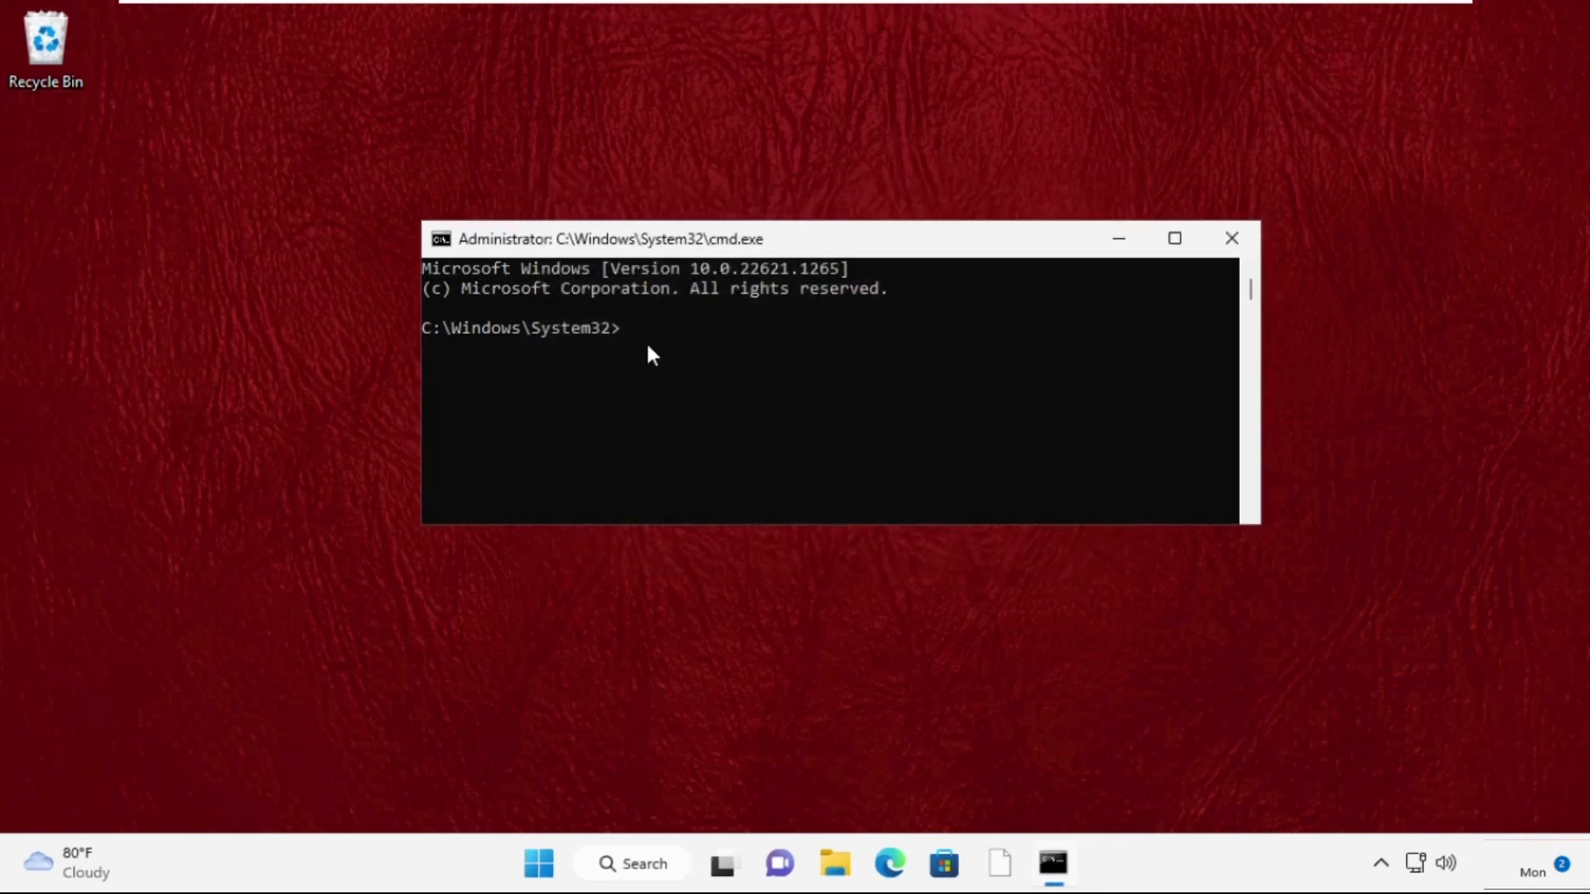
Run sfc /scanfile=c:\windows\system32\ieframe.dll, which reports no integrity violations.
text(sfc)
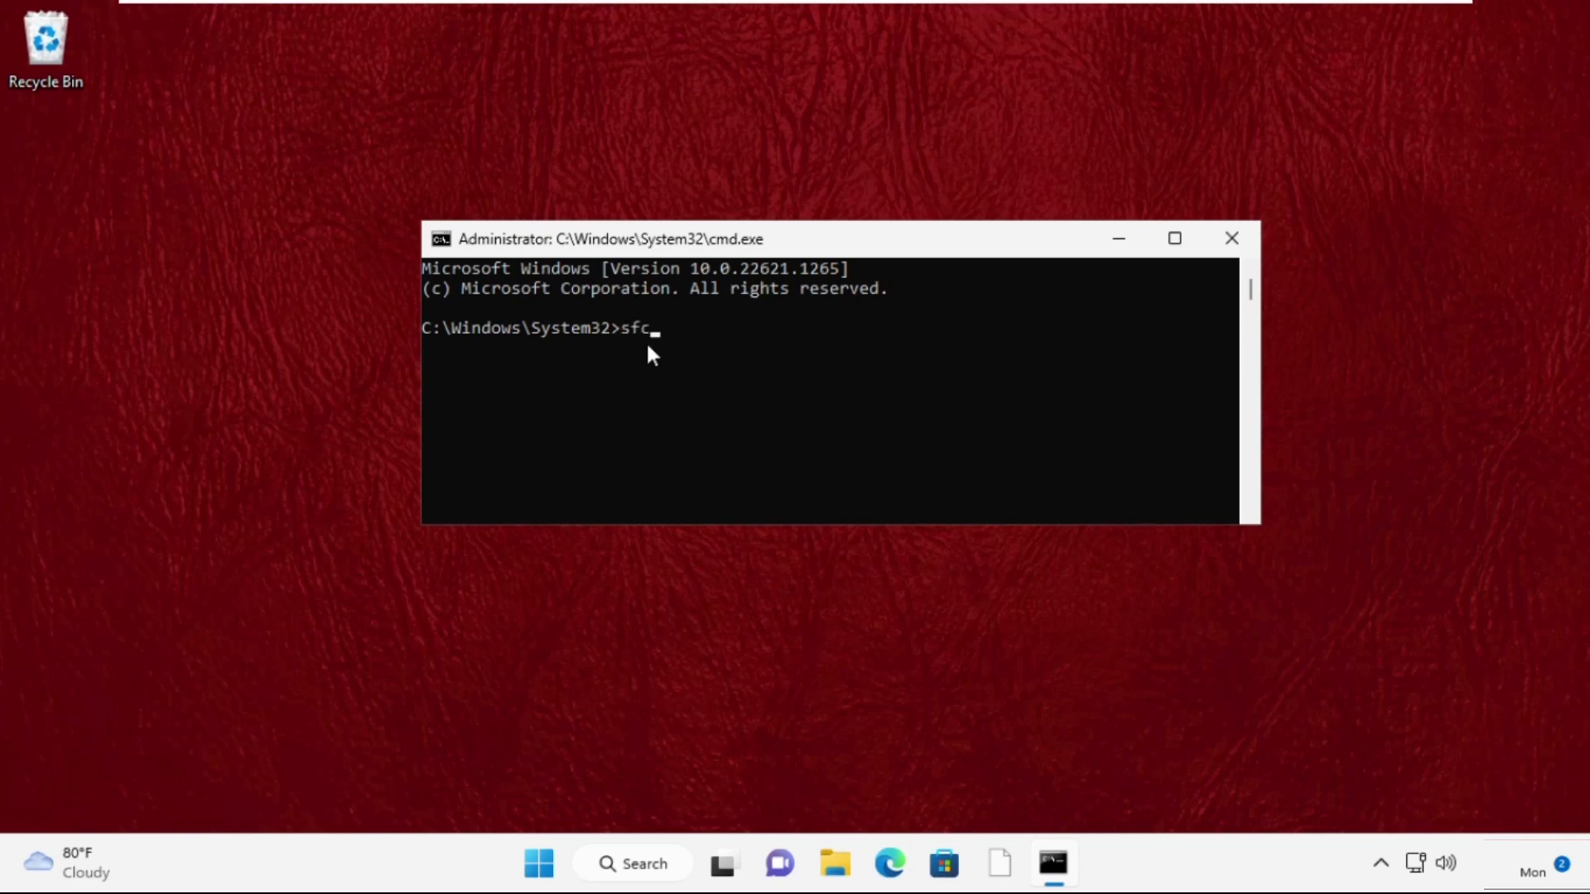
text(/)
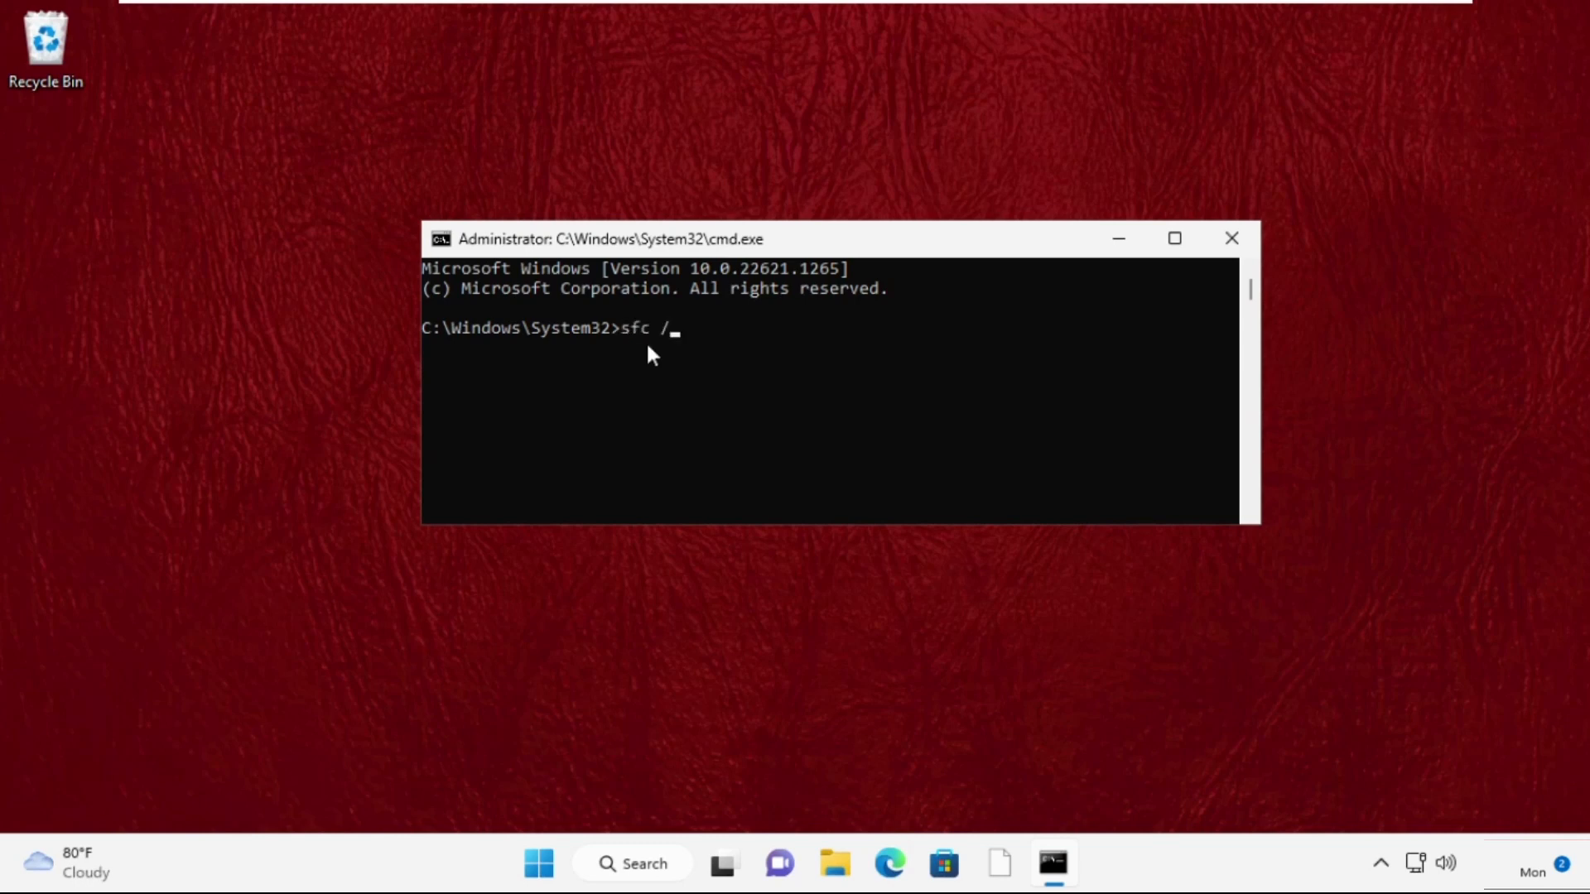
text(scanfile=c)
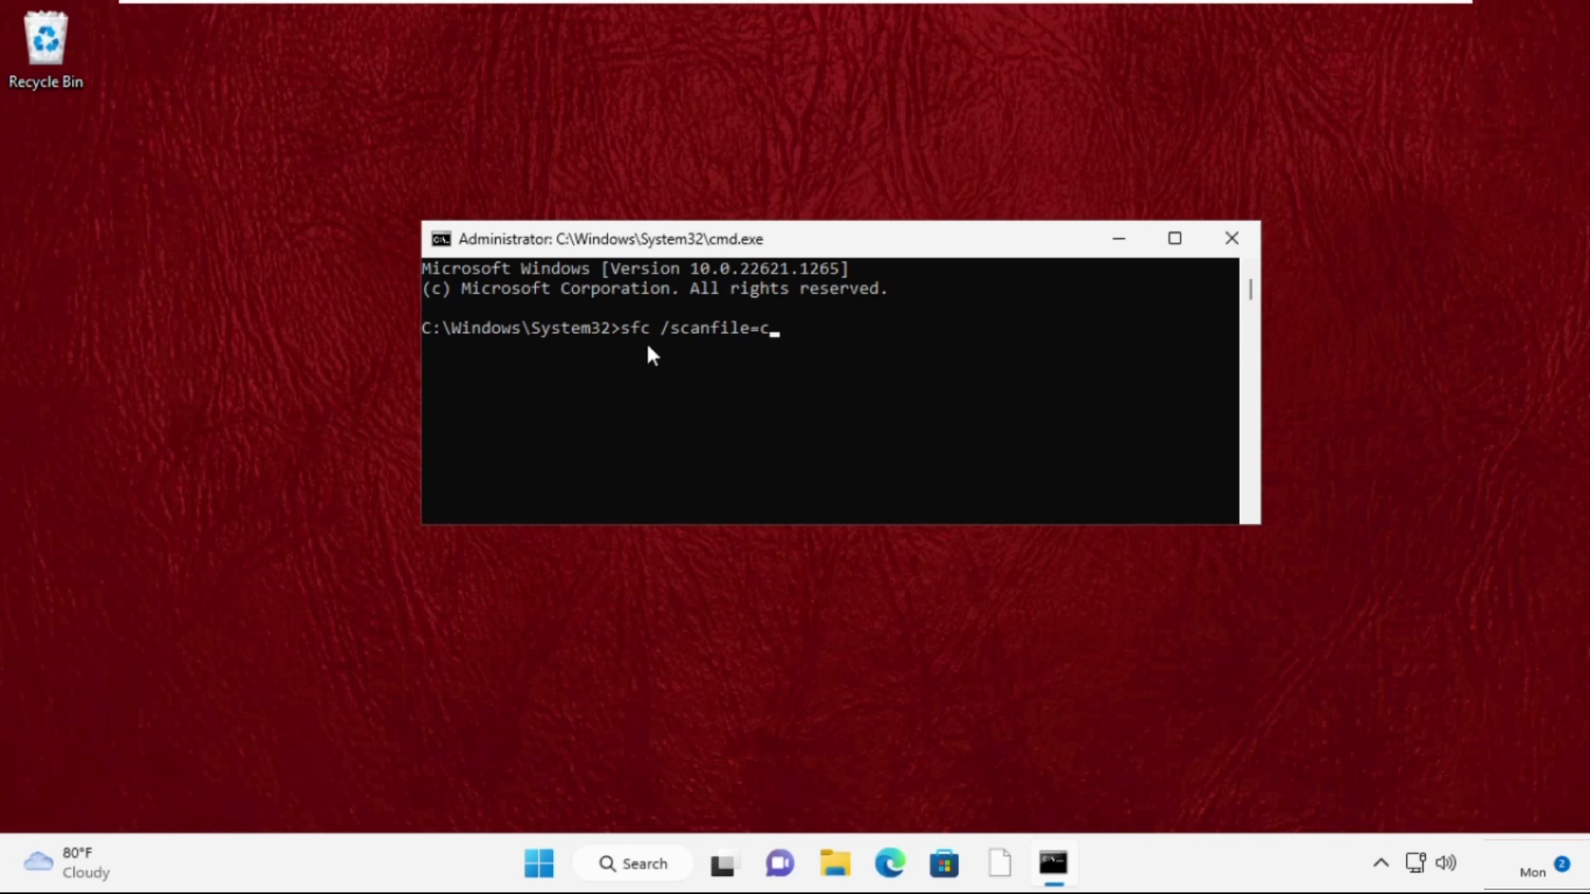
text(:\)
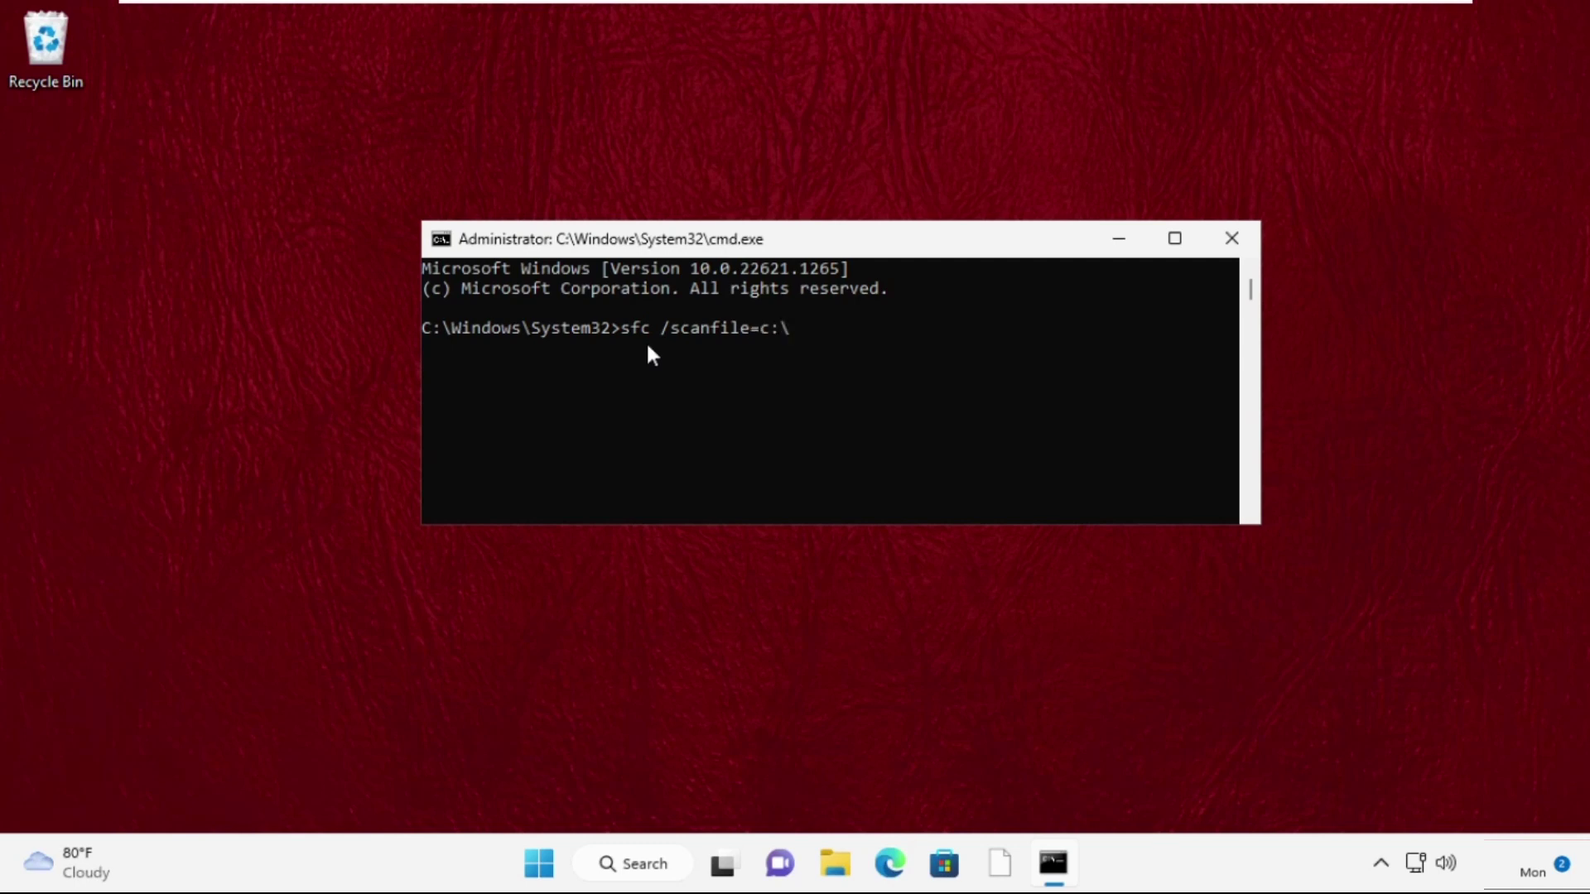
text(windows\system32)
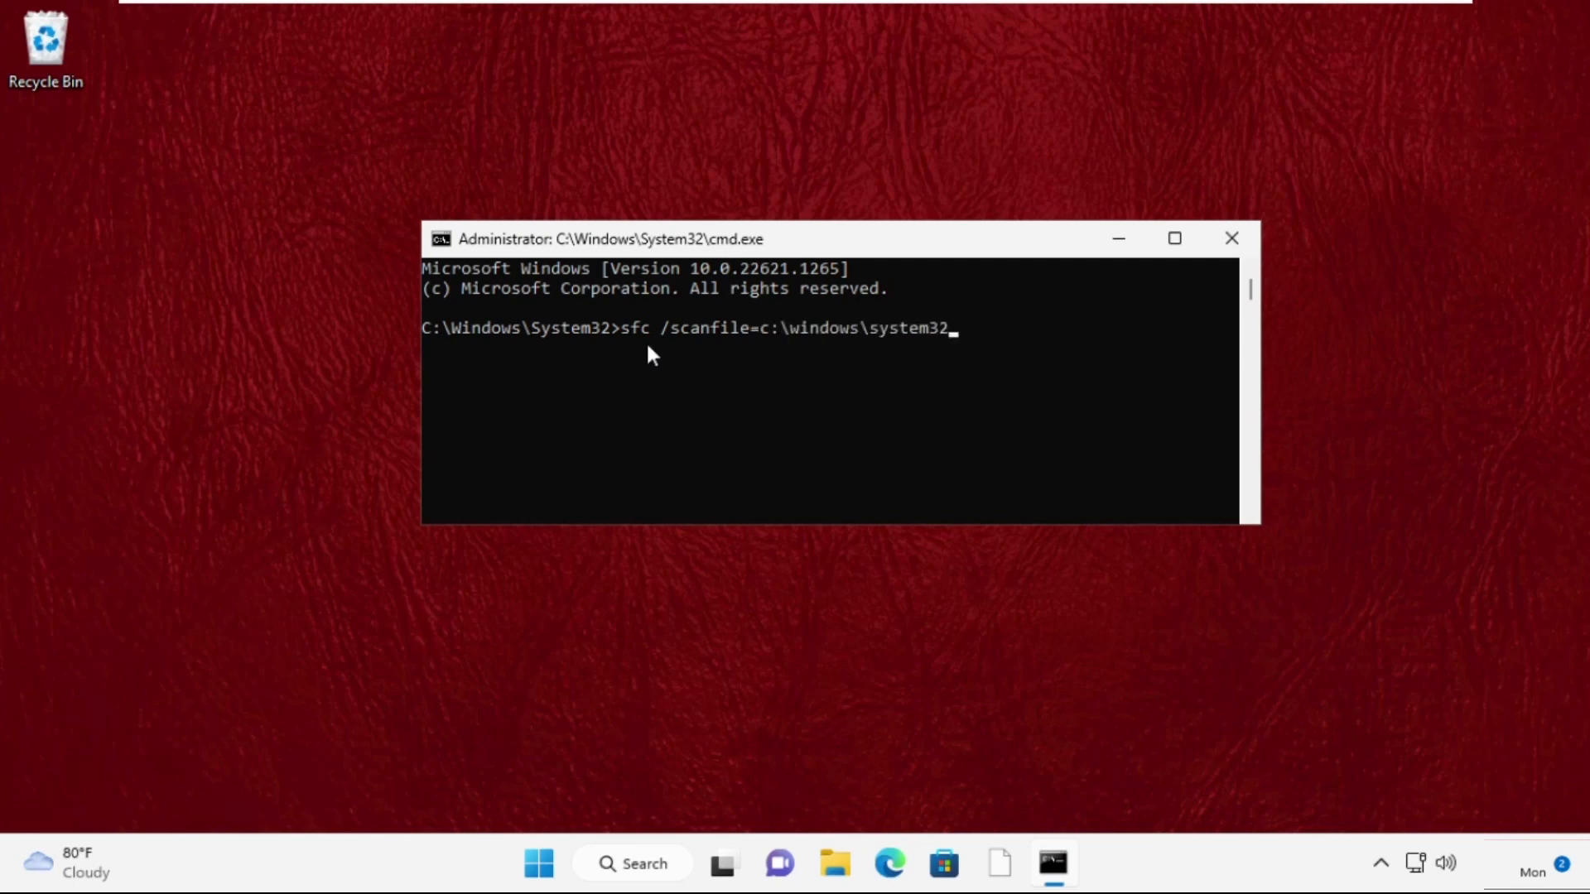
text(\iefra)
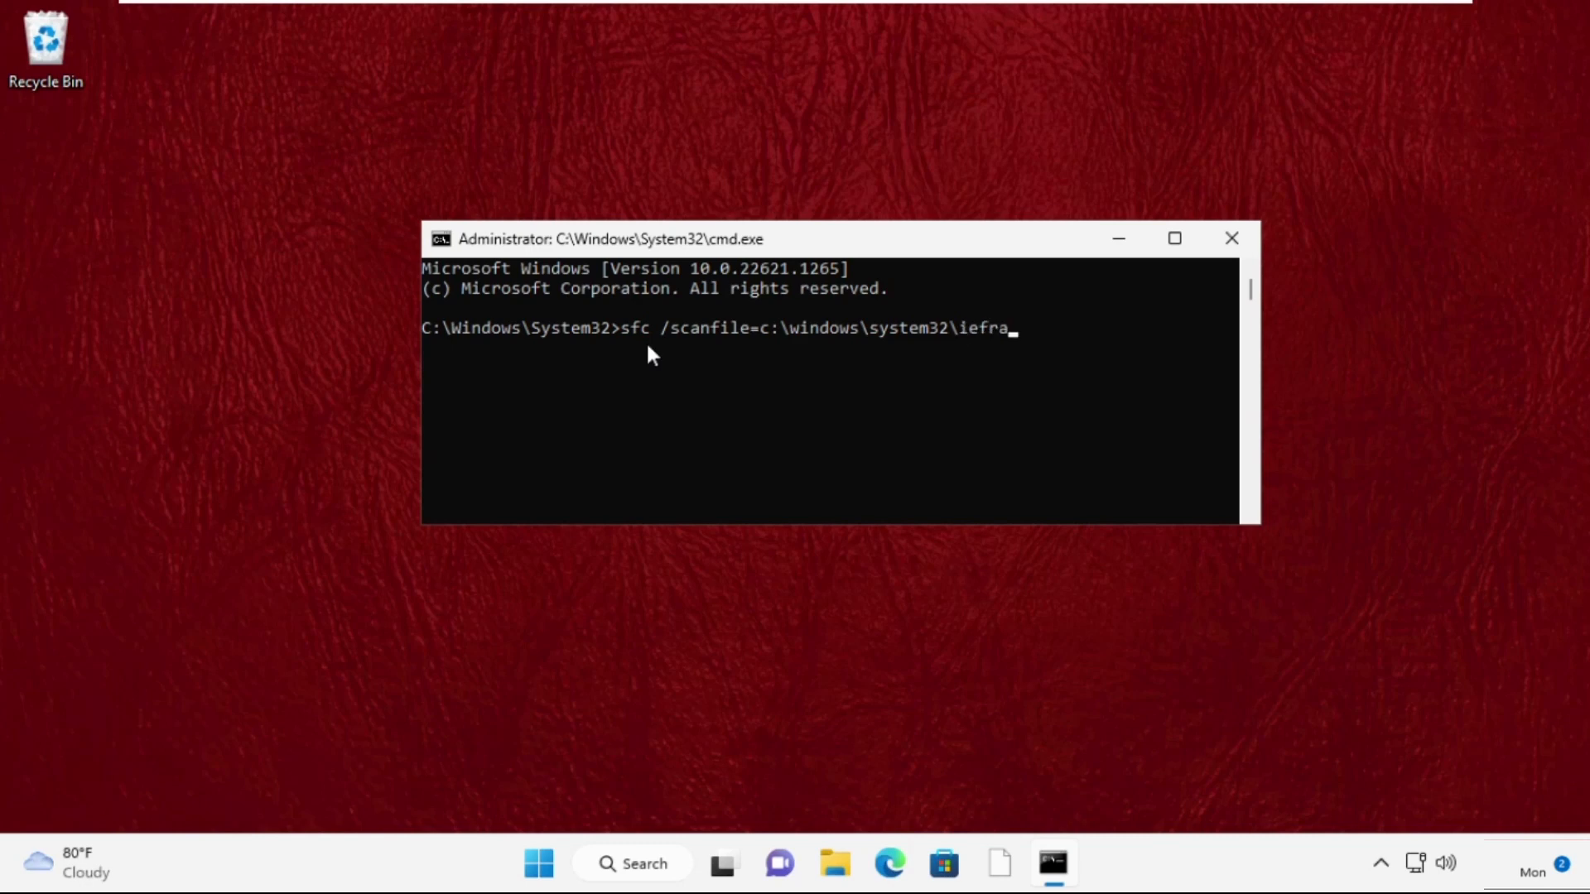
key(Return)
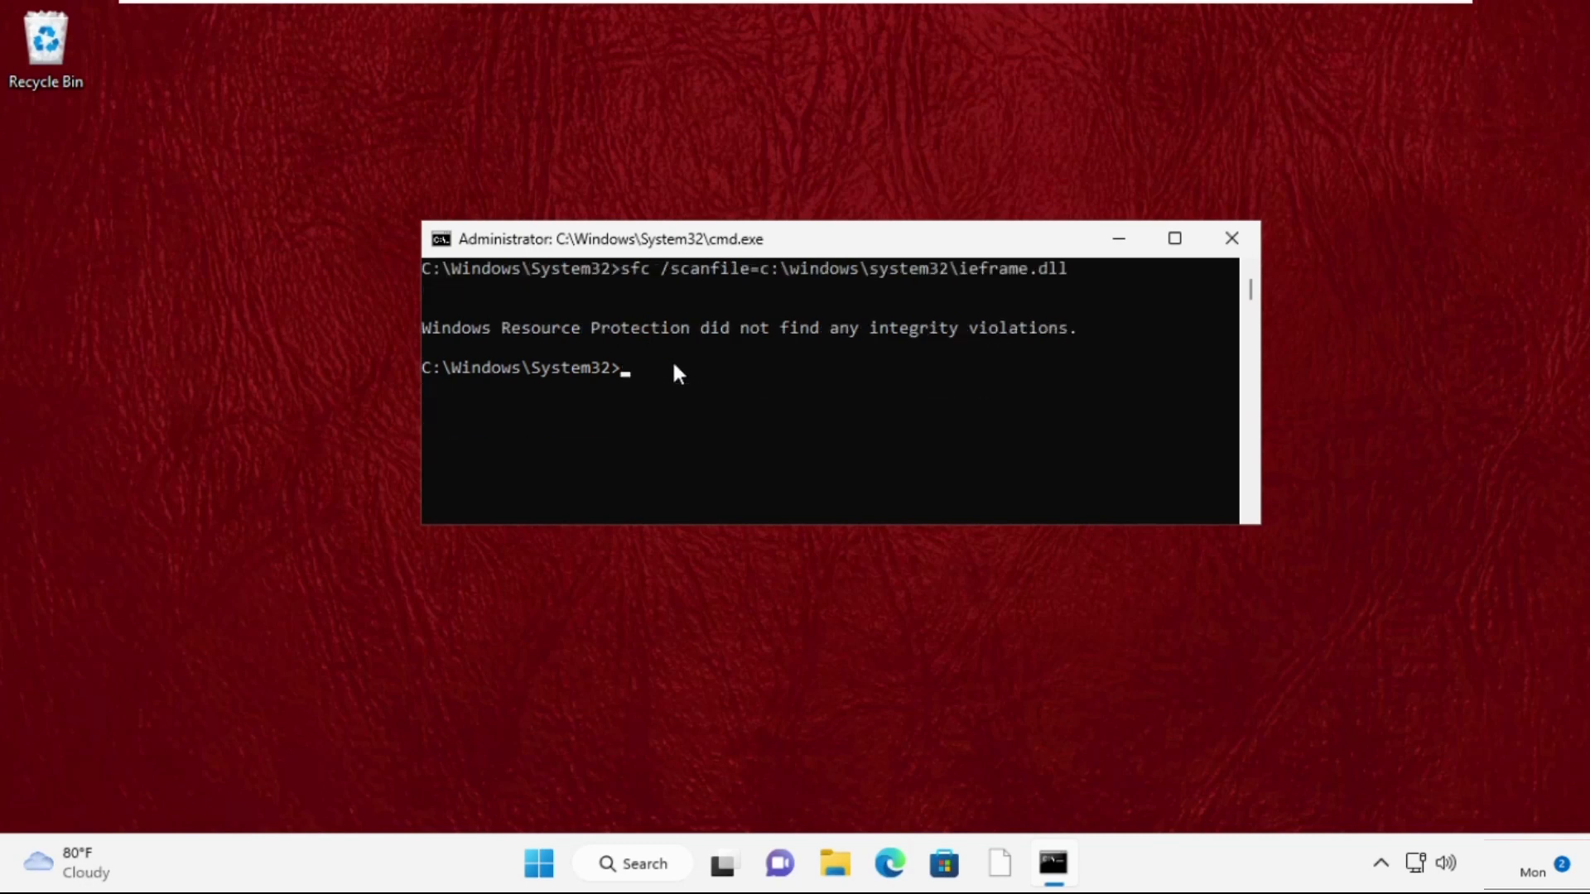
Run sfc /verifyfile=c:\windows\system32\ieframe.dll, again finding no integrity violations.
text(sfc /)
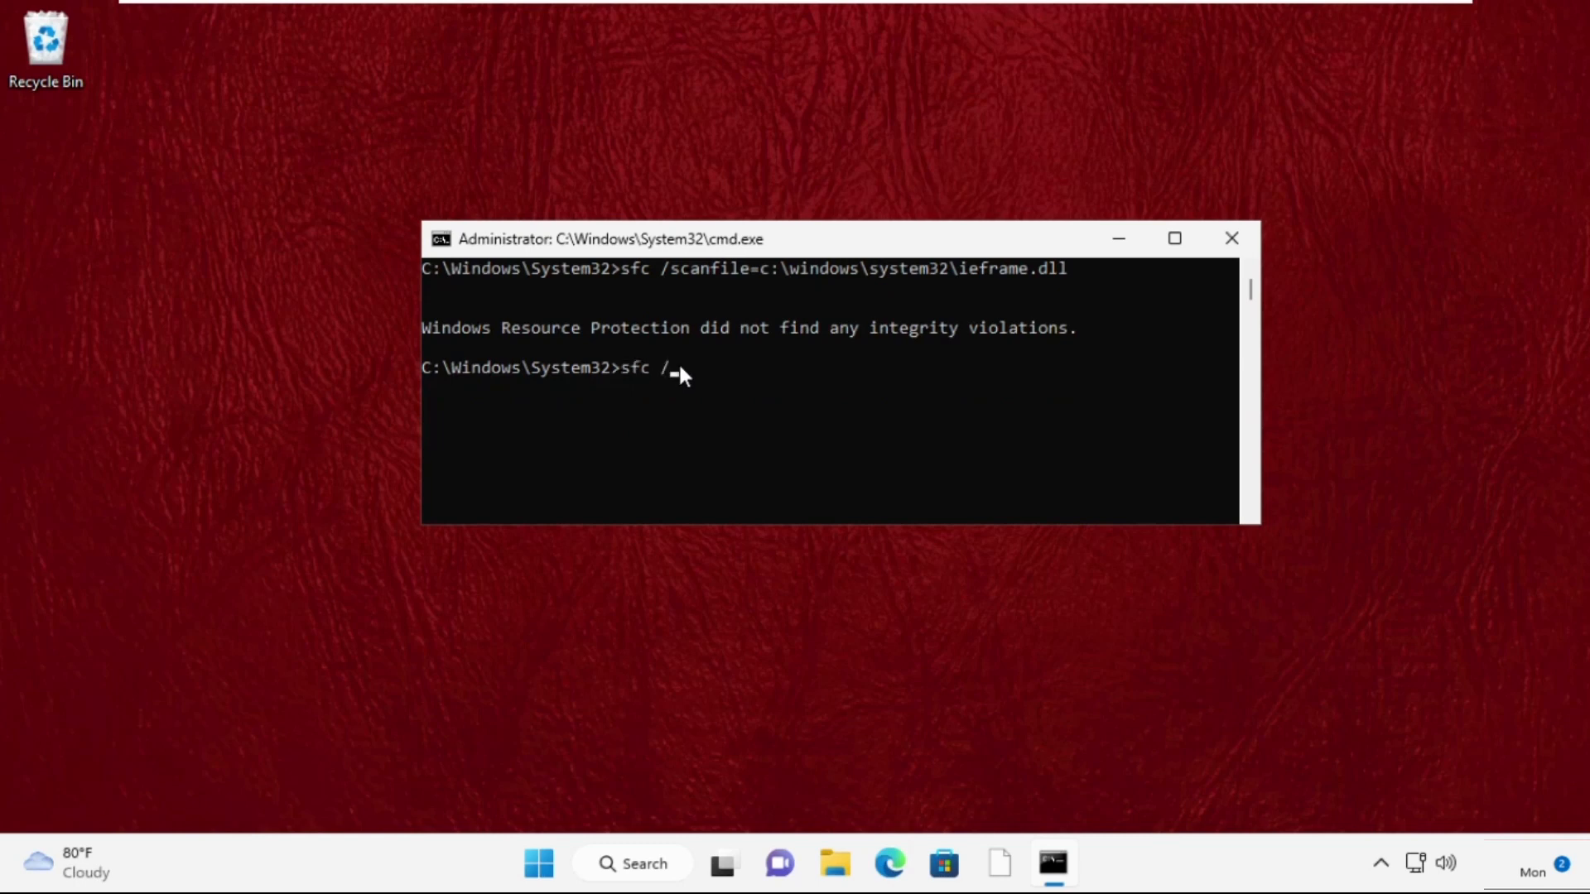
text(verify)
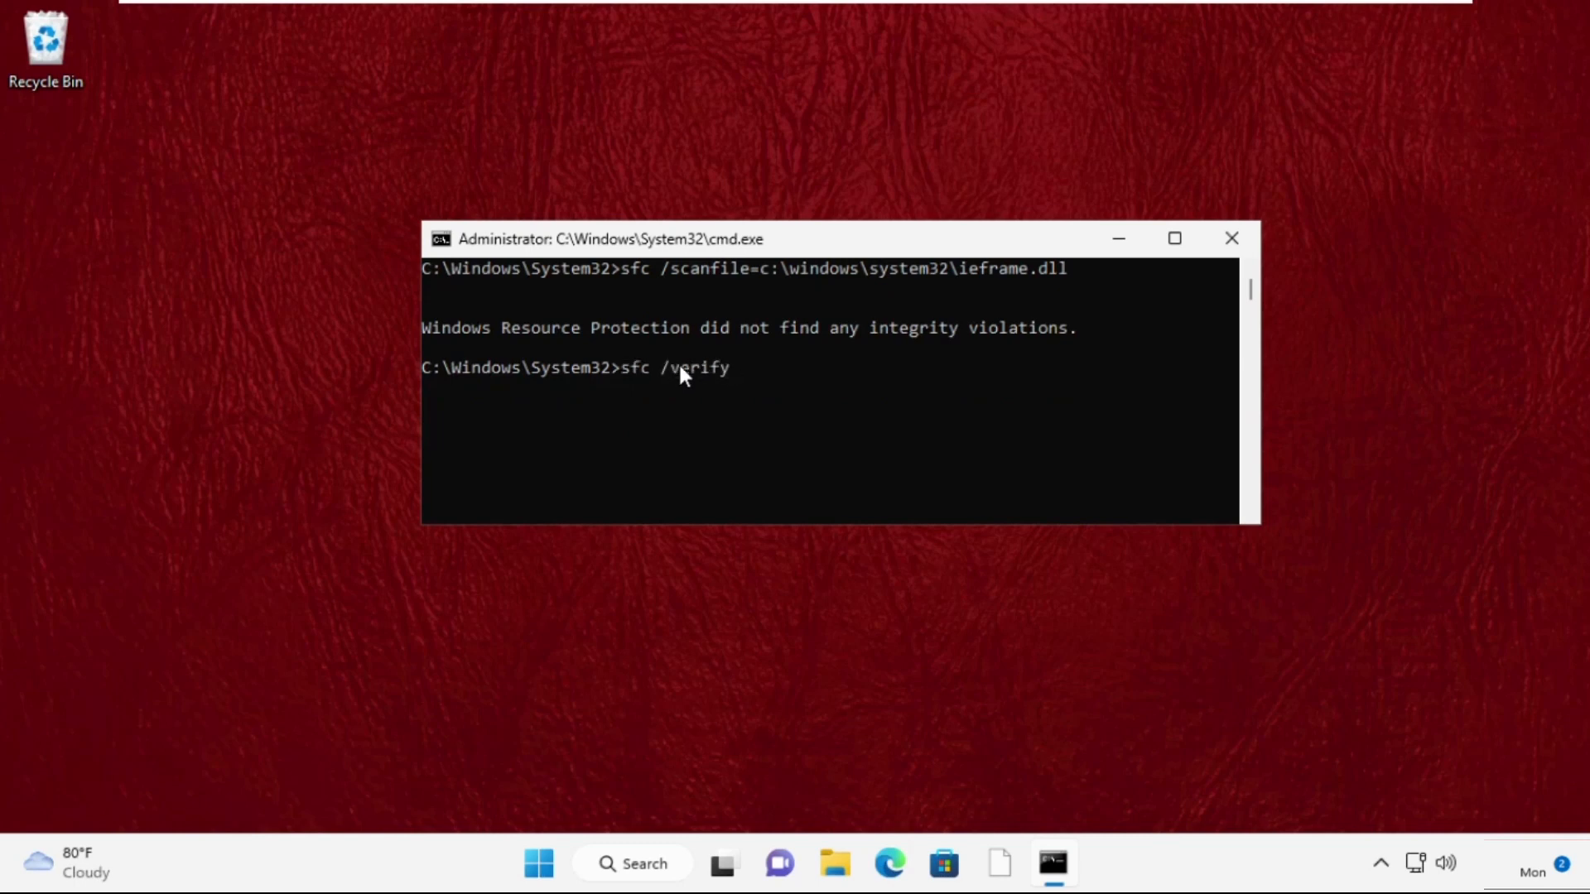
text(file=c)
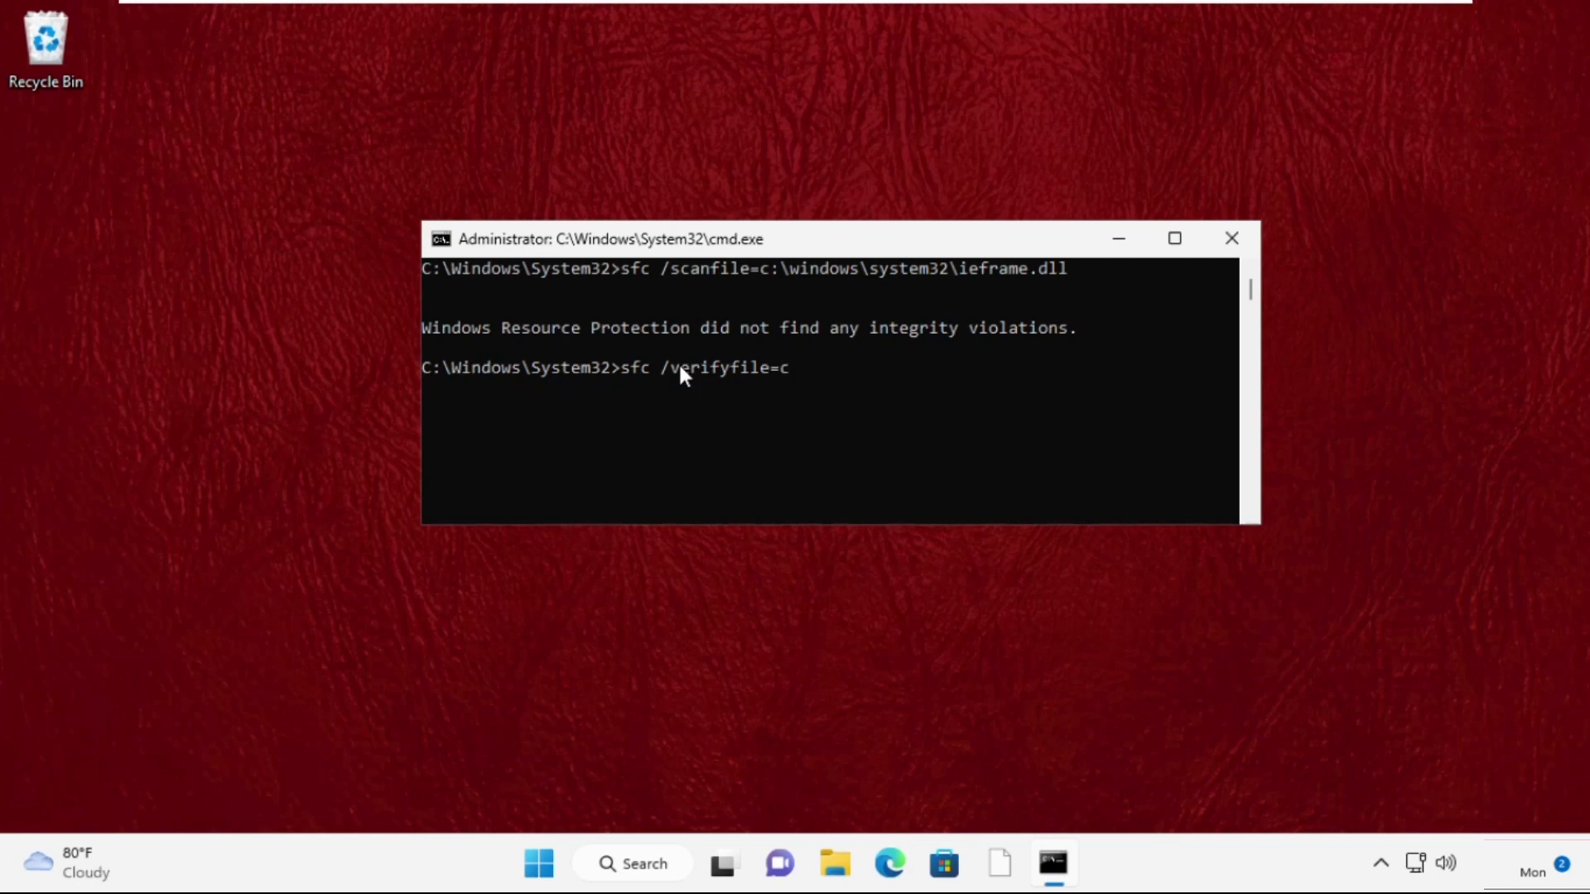
text(:\windows\)
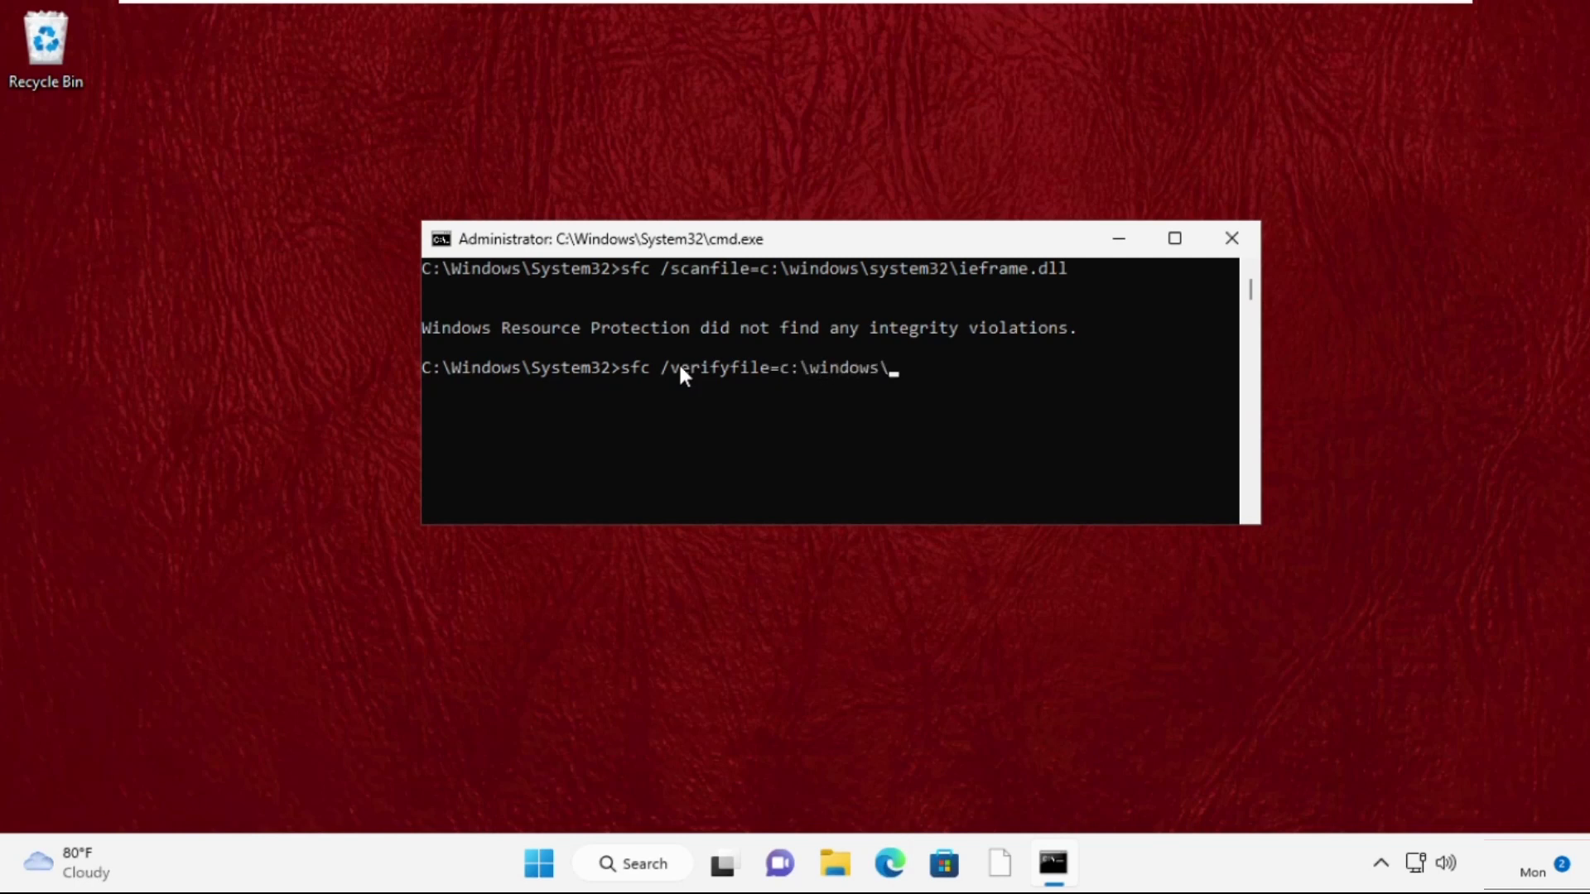
text(system32\ieframe.dll)
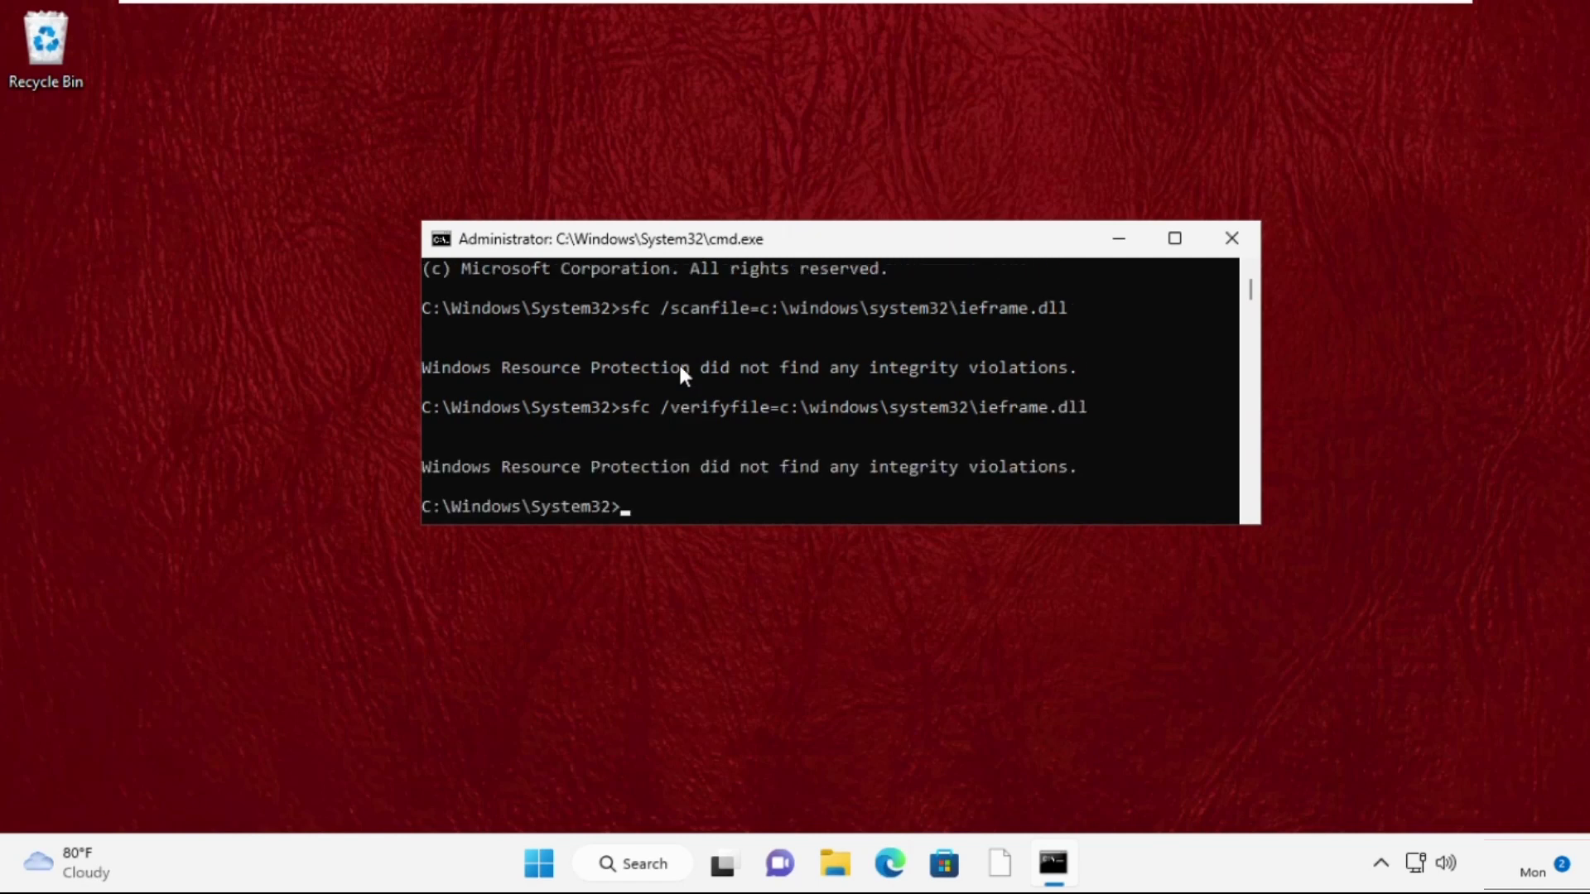
text(e)
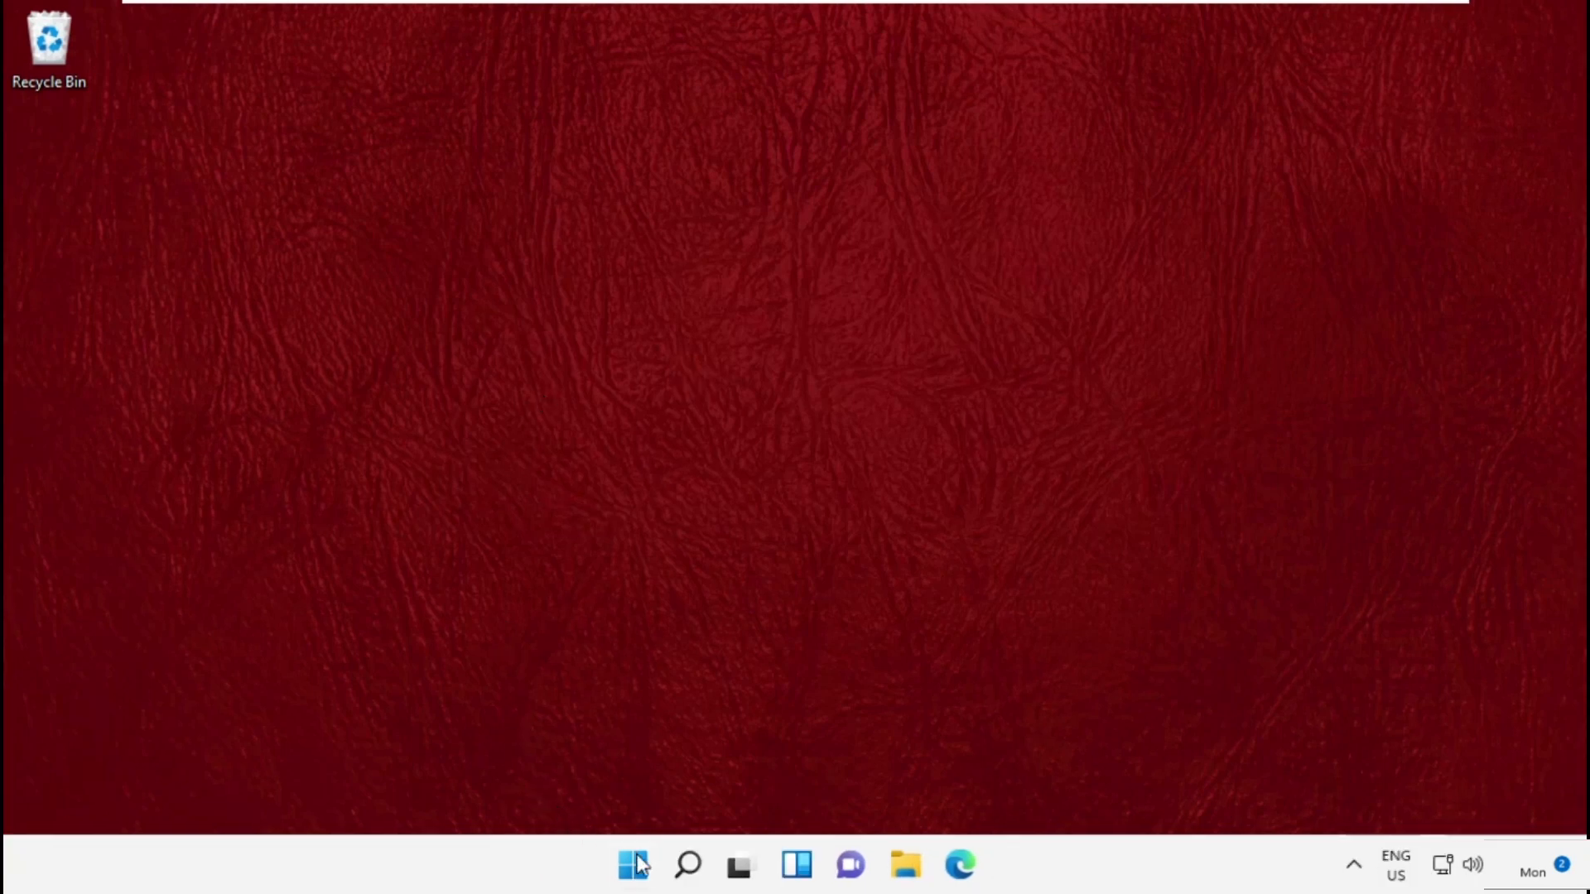
mouse_move(602, 563)
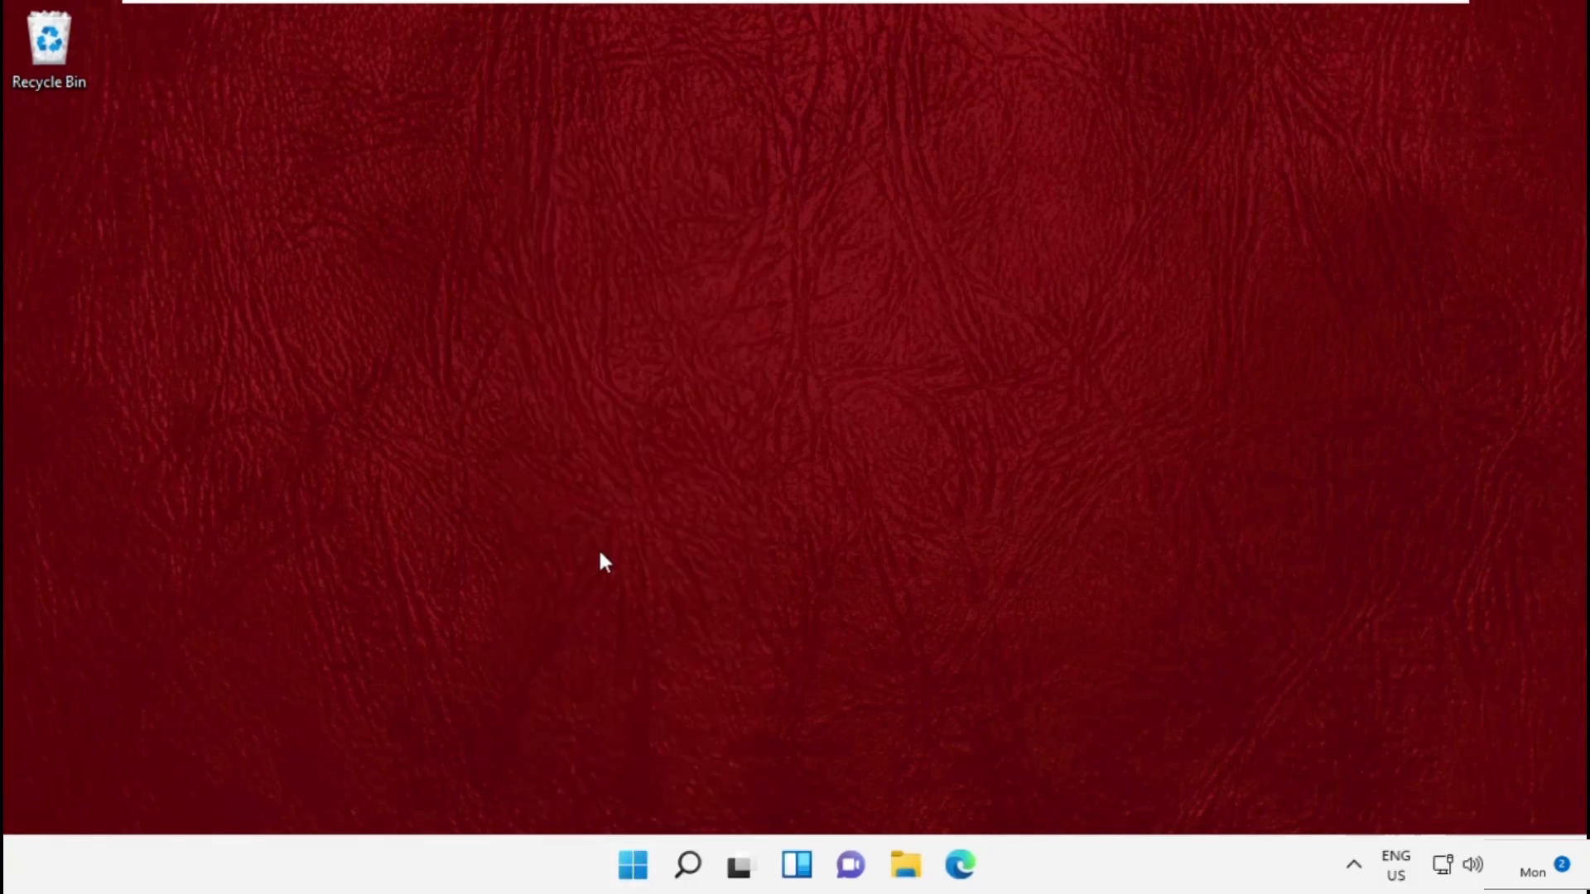
Reopen Task Manager, end the Search background process, then close Task Manager.
click(983, 865)
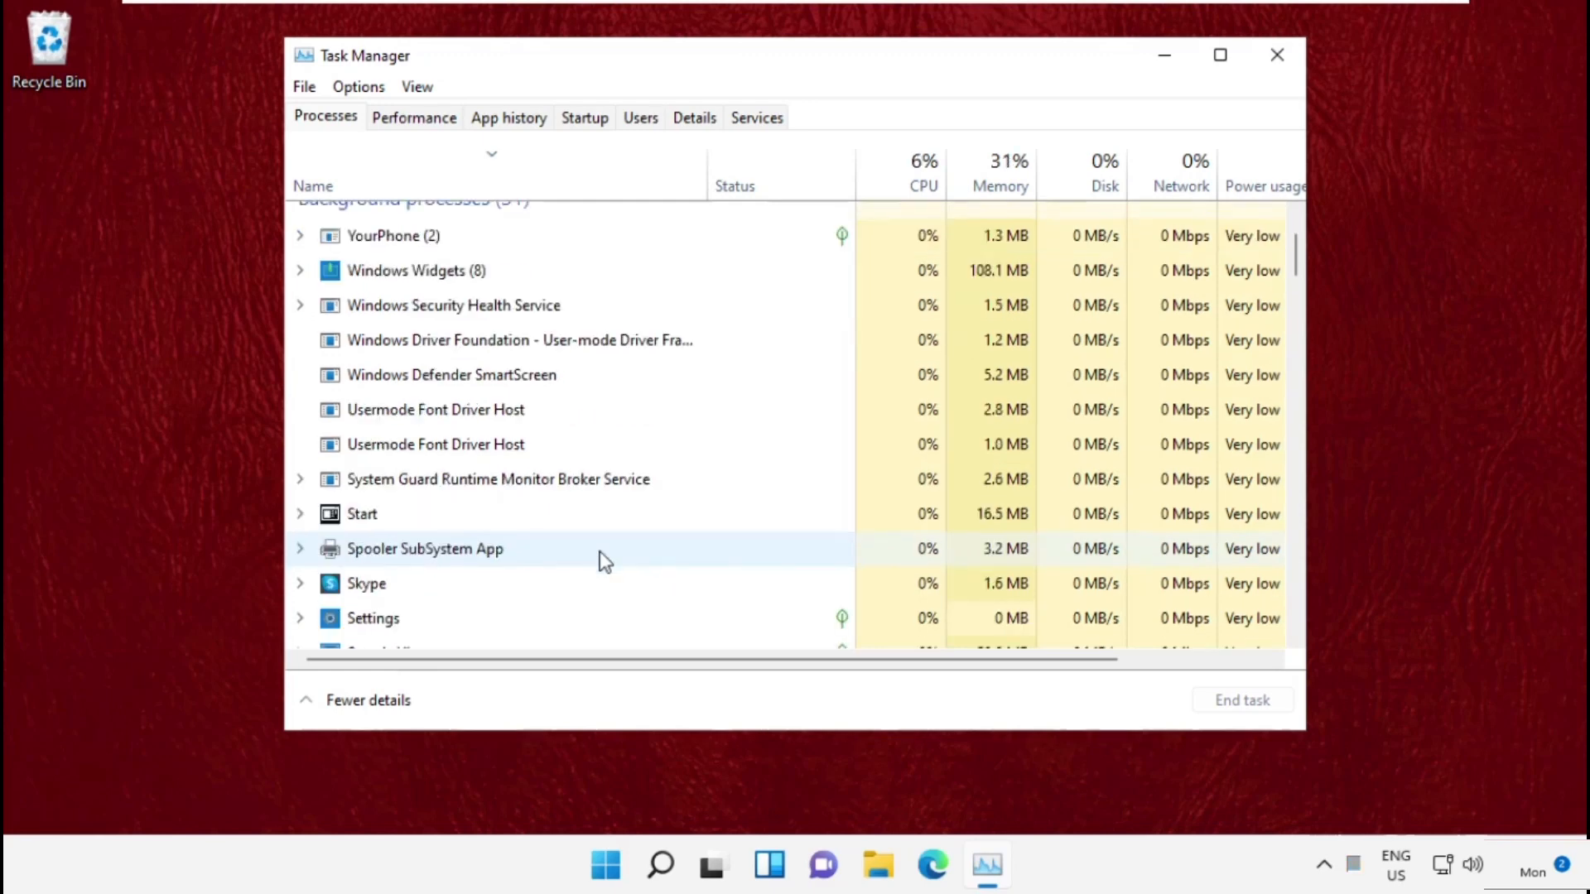
scroll(down, 3)
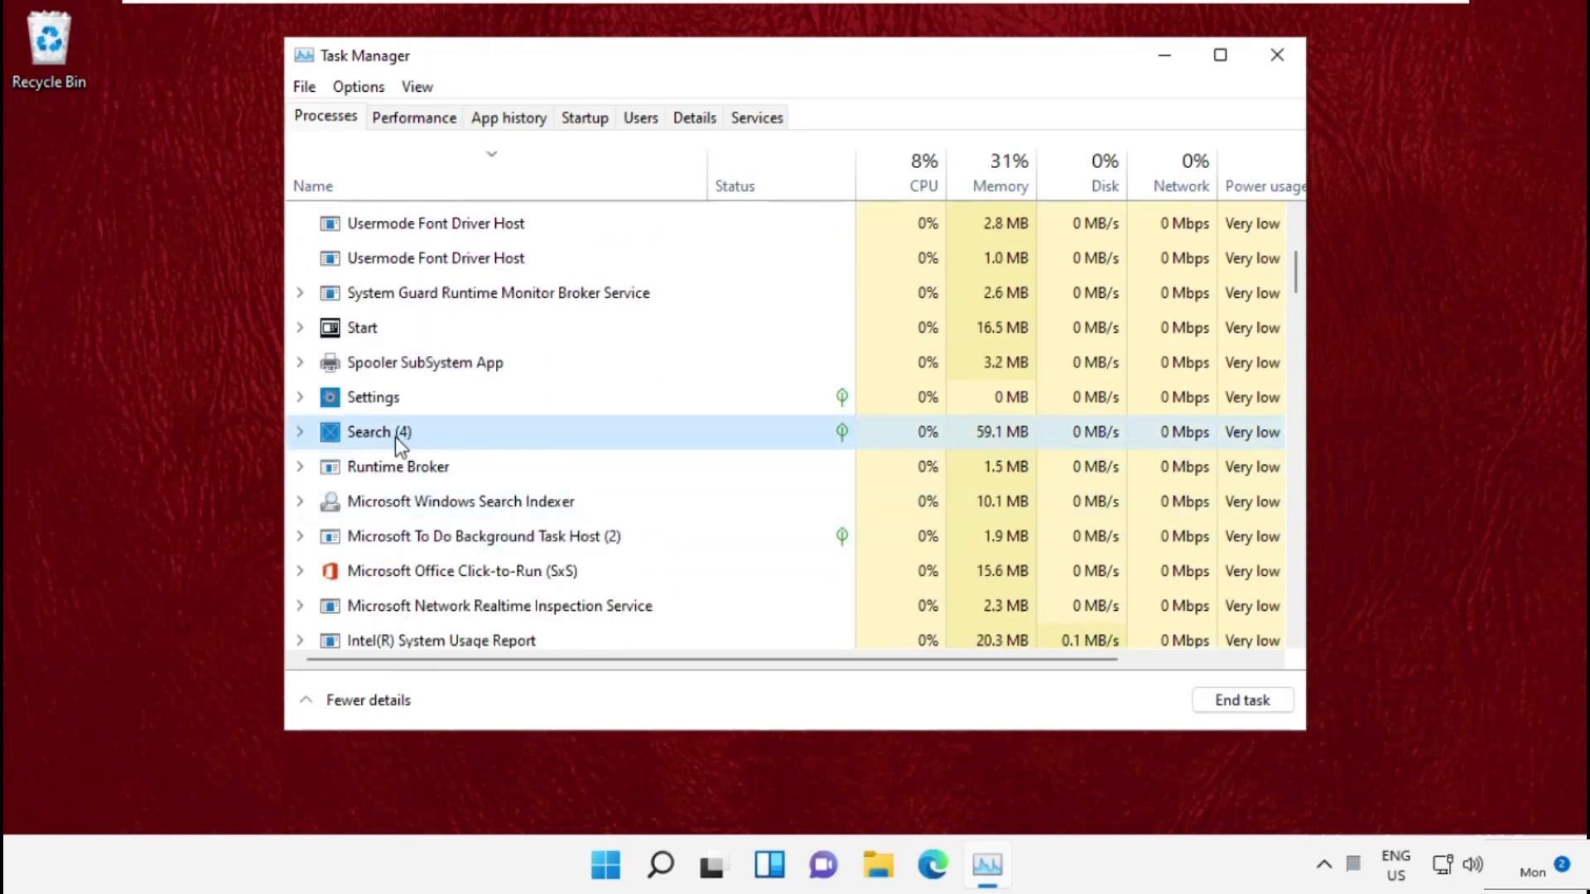
right_click(377, 432)
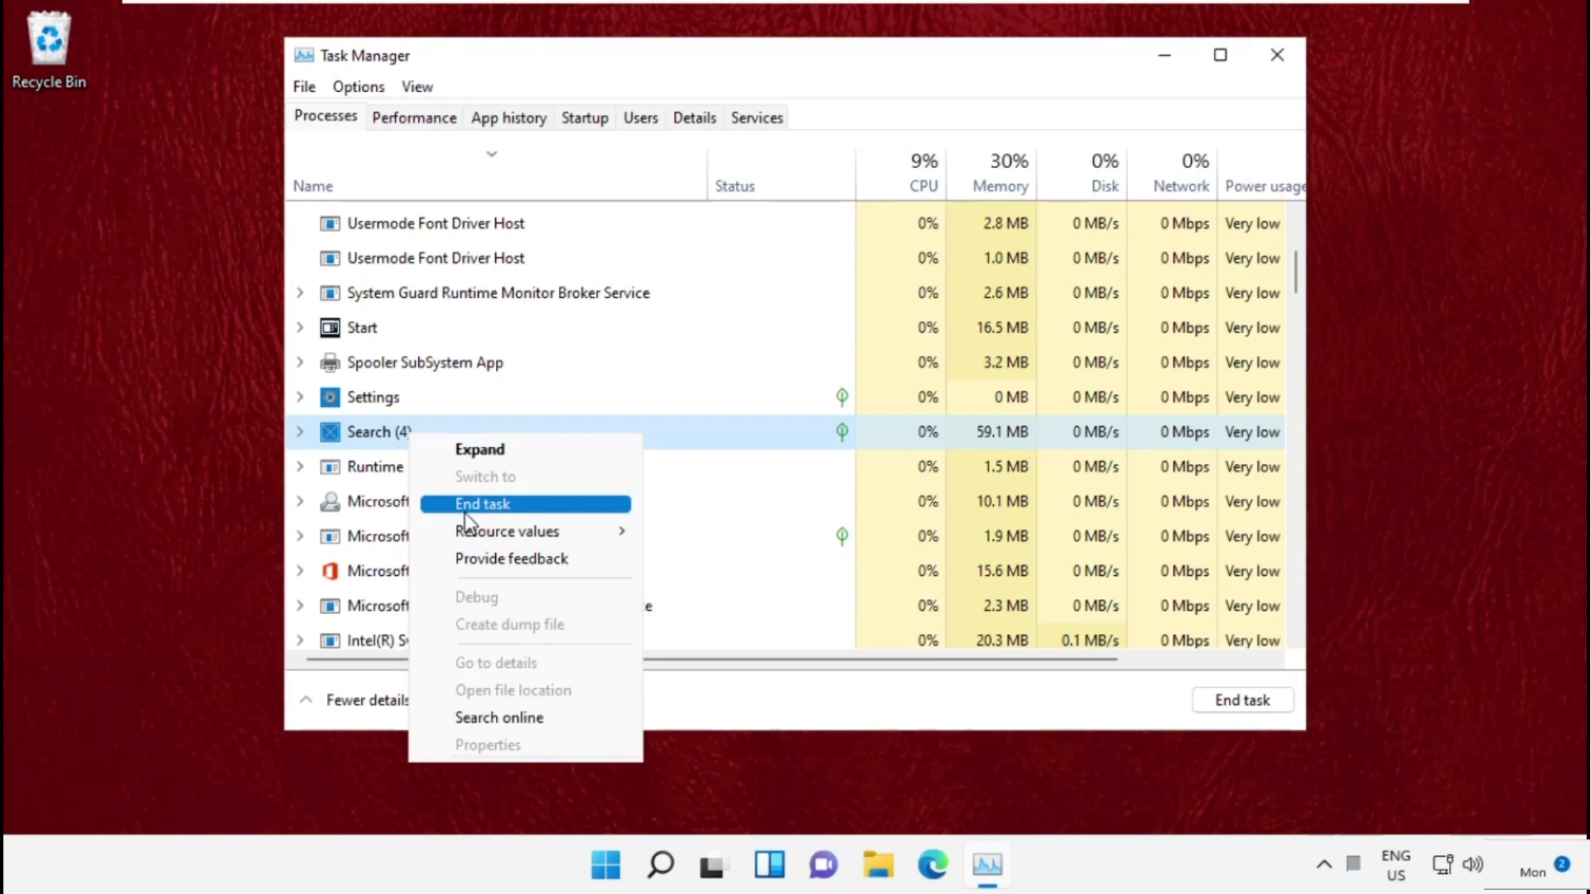
click(482, 504)
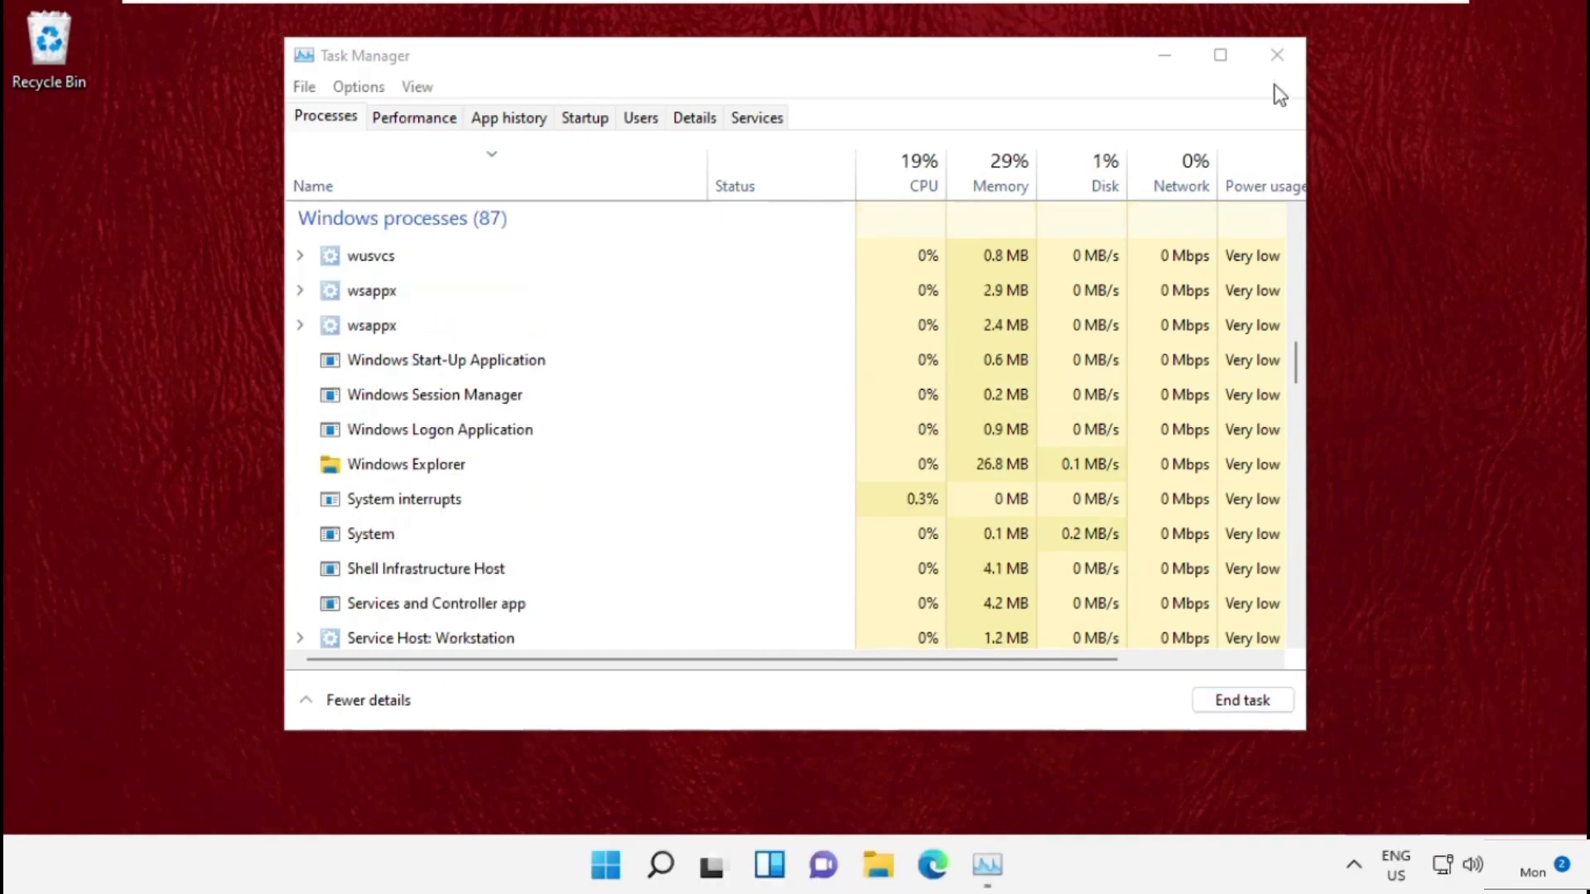
click(1277, 54)
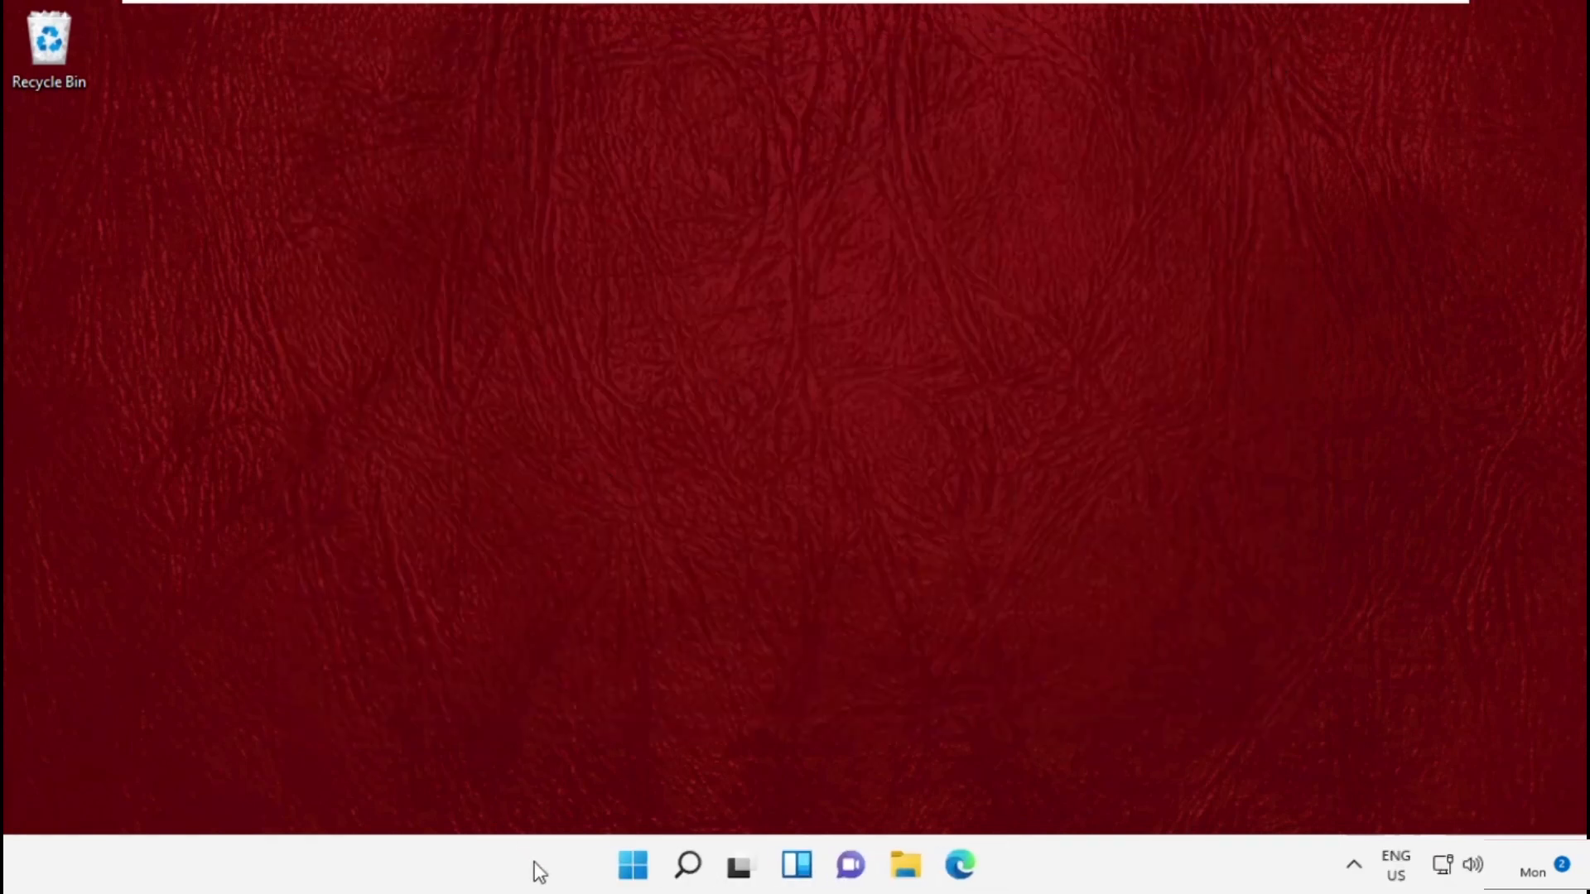
From the Start menu's quick links, reach Settings > System > Troubleshoot > Other troubleshooters.
right_click(631, 864)
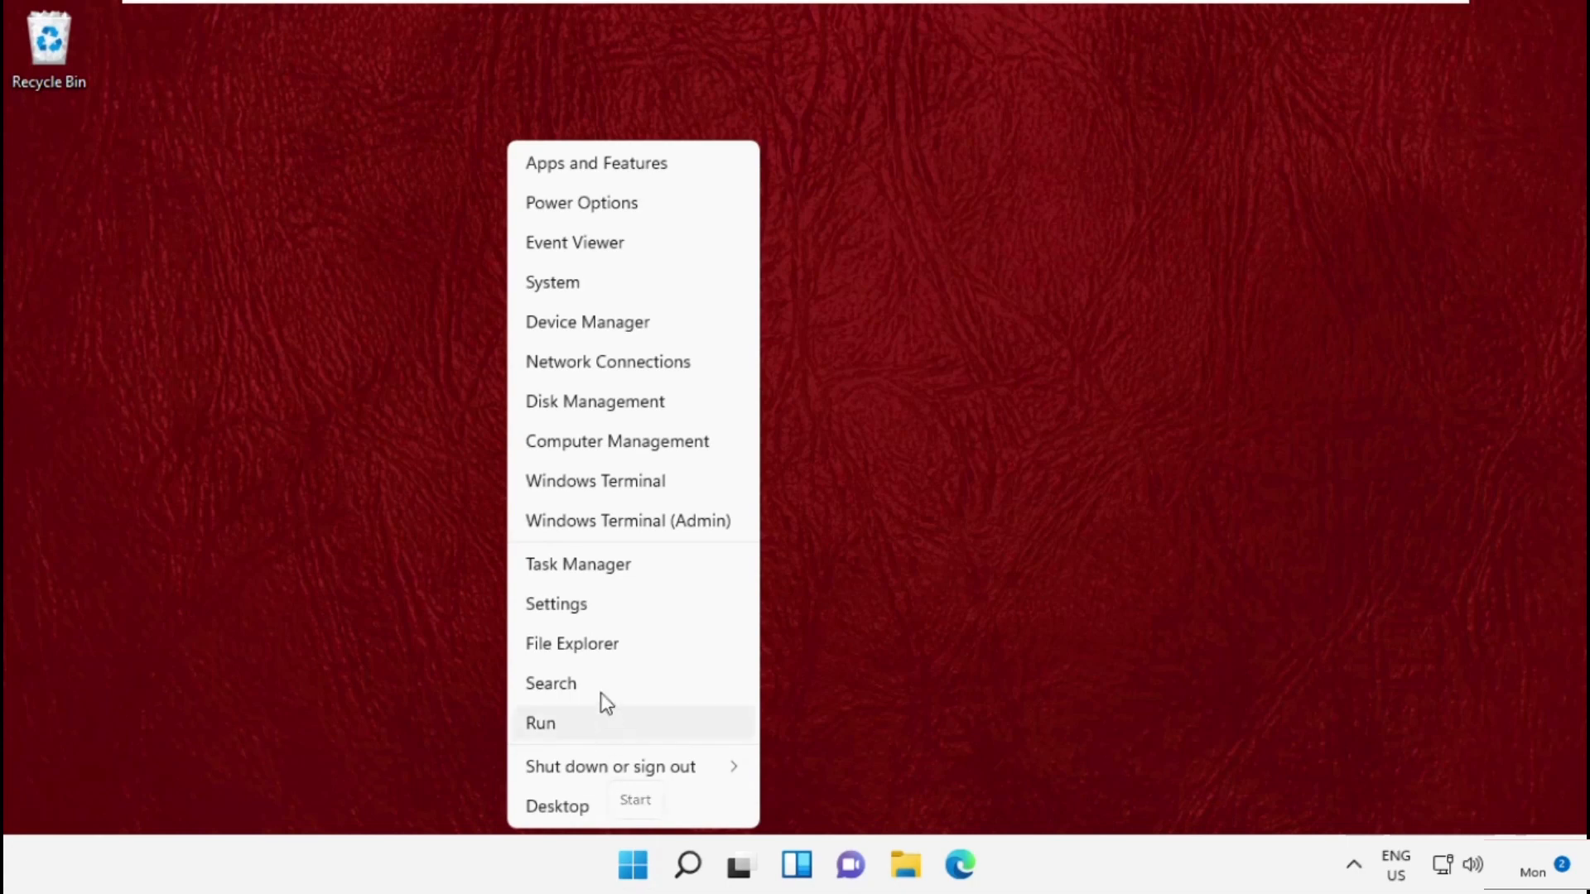
click(556, 603)
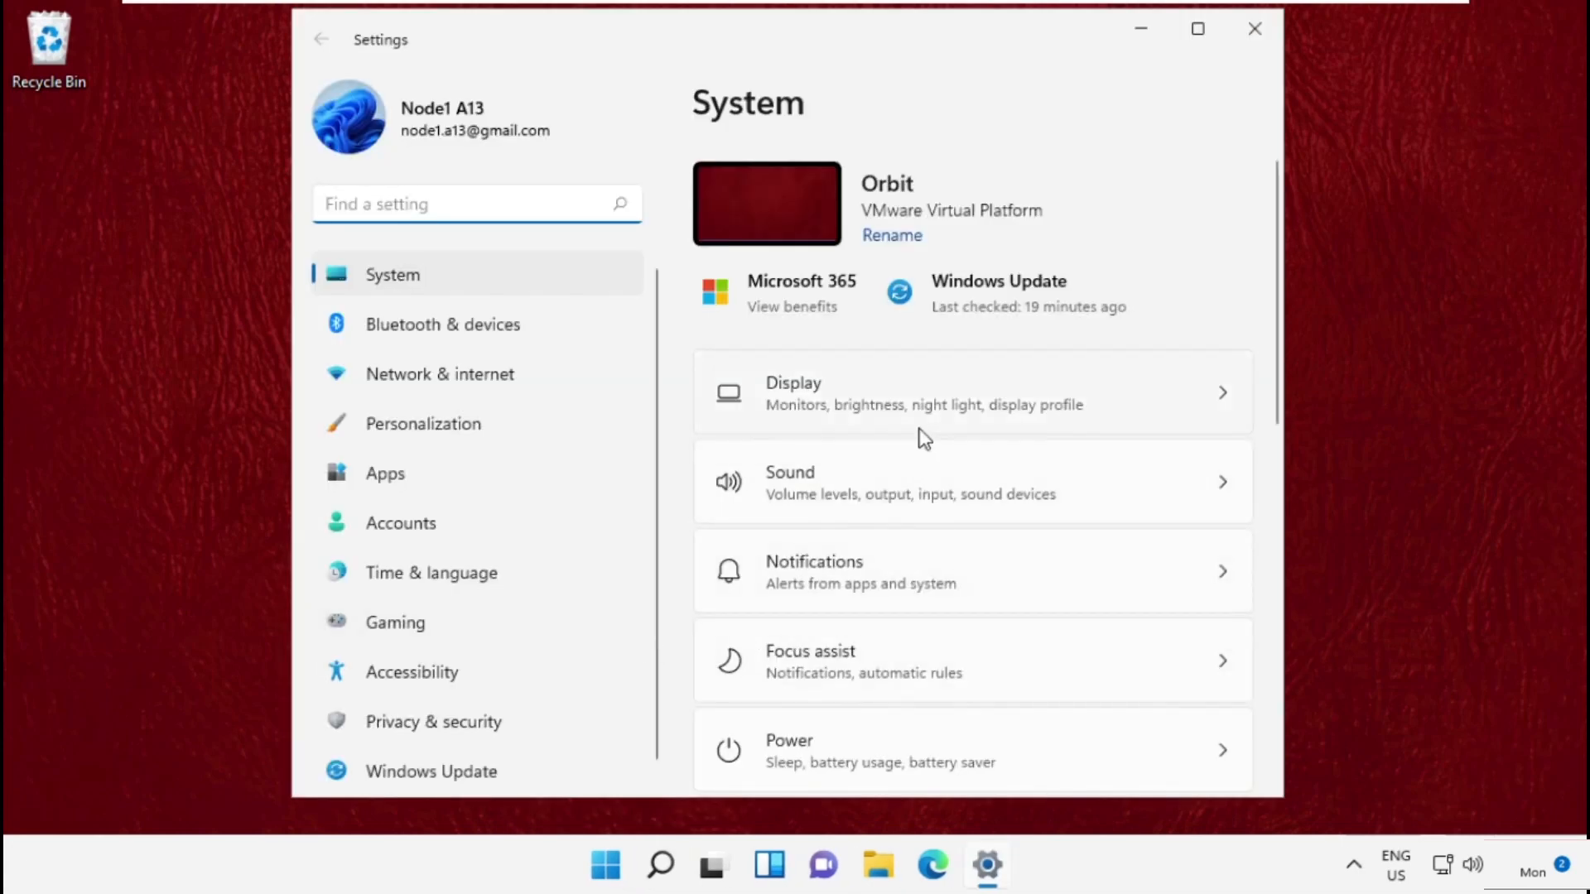
scroll(down, 3)
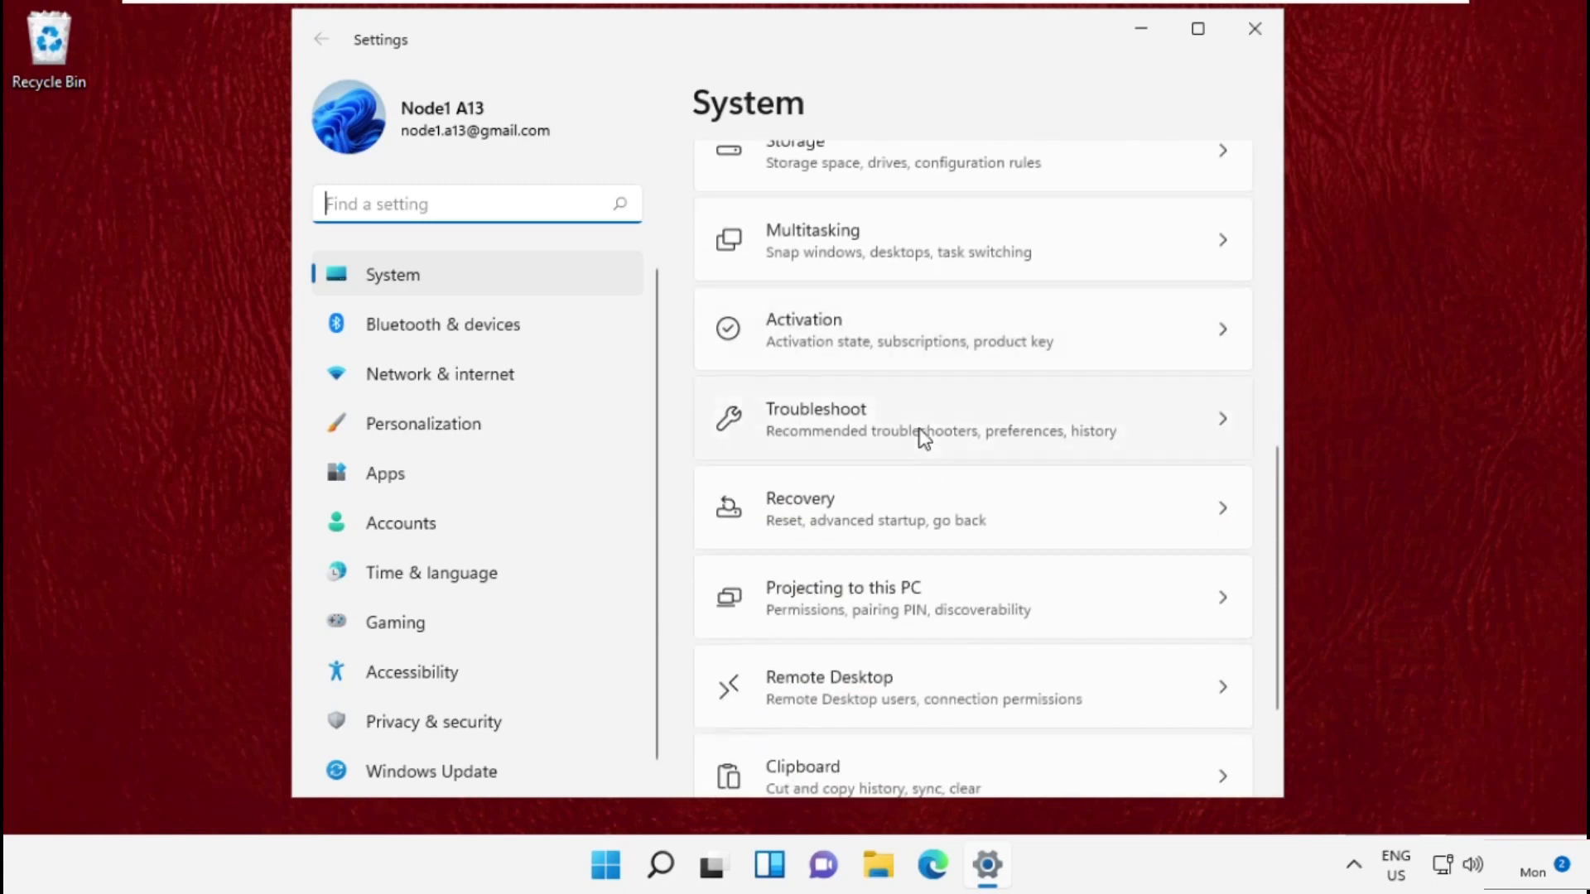
click(912, 419)
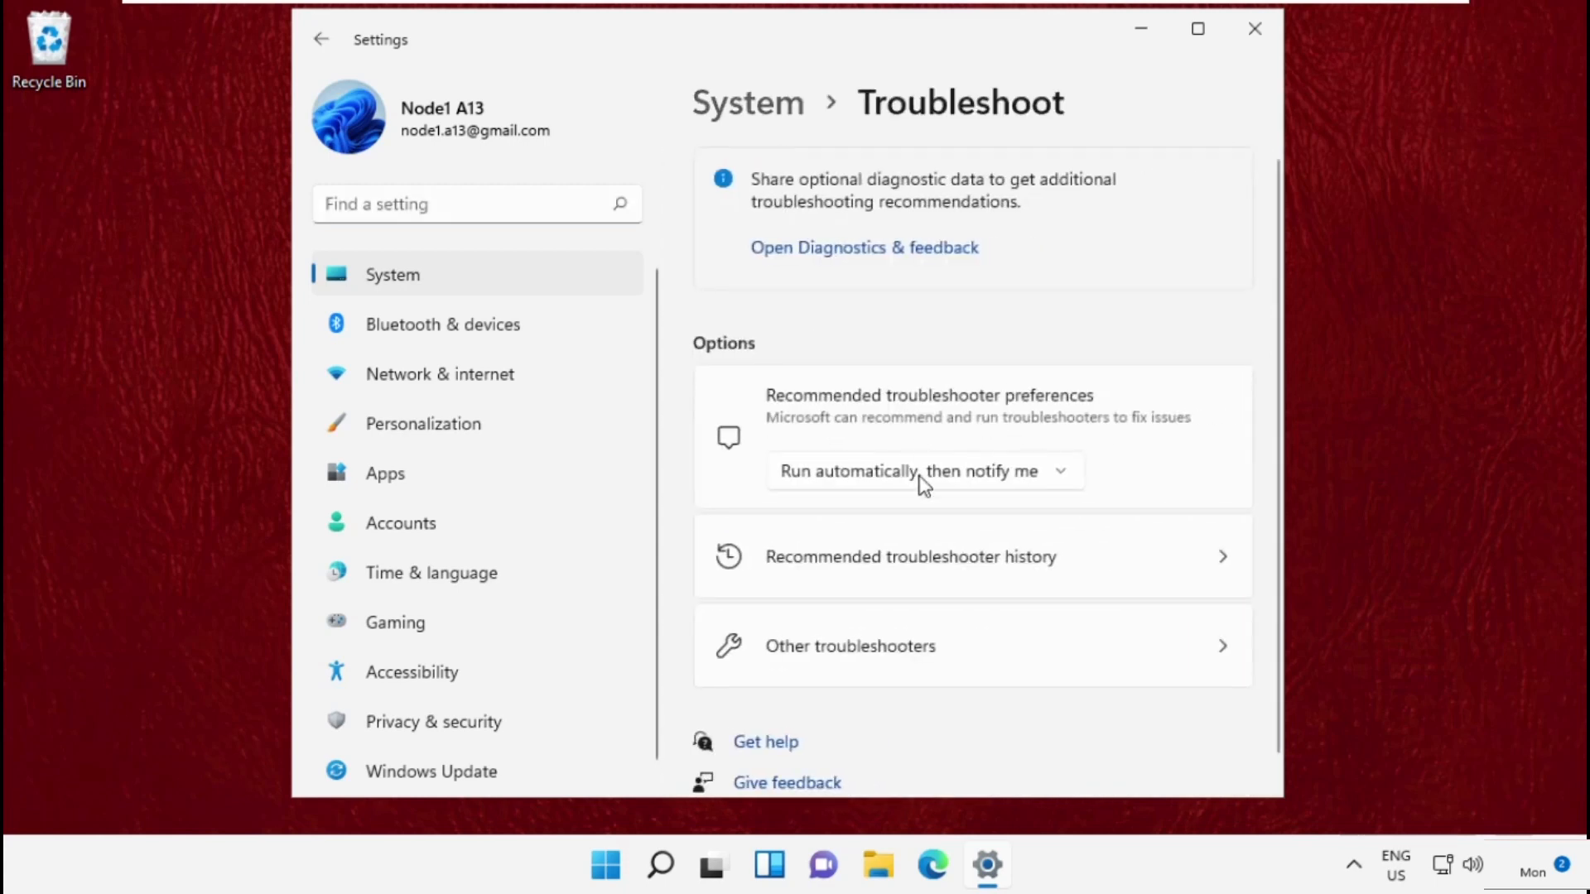
click(849, 646)
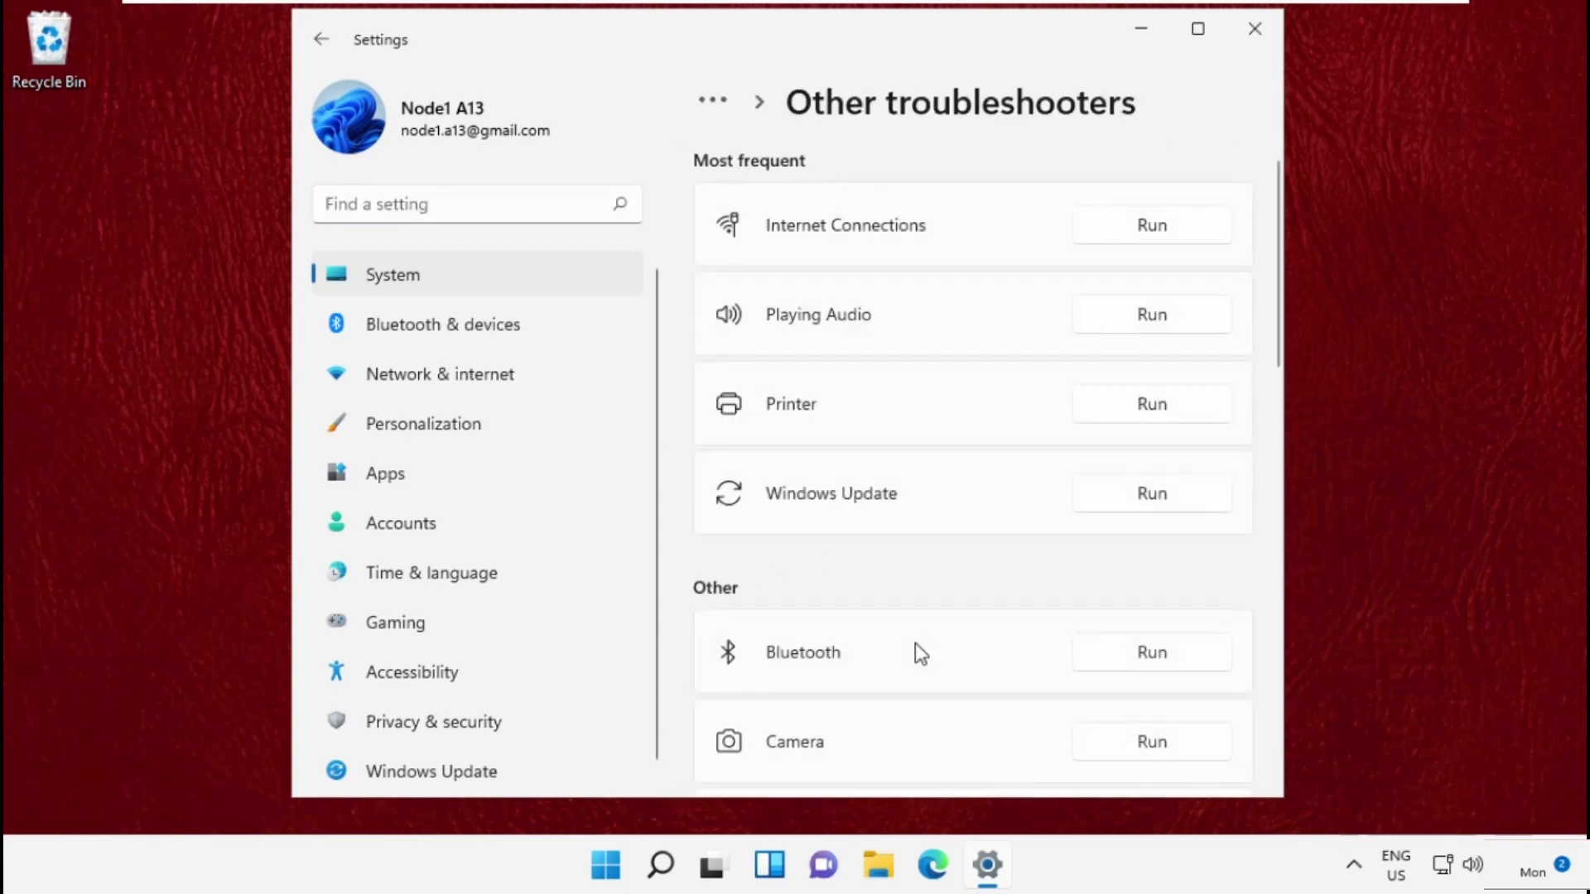
Scroll the troubleshooters list down to Search and Indexing.
scroll(down, 3)
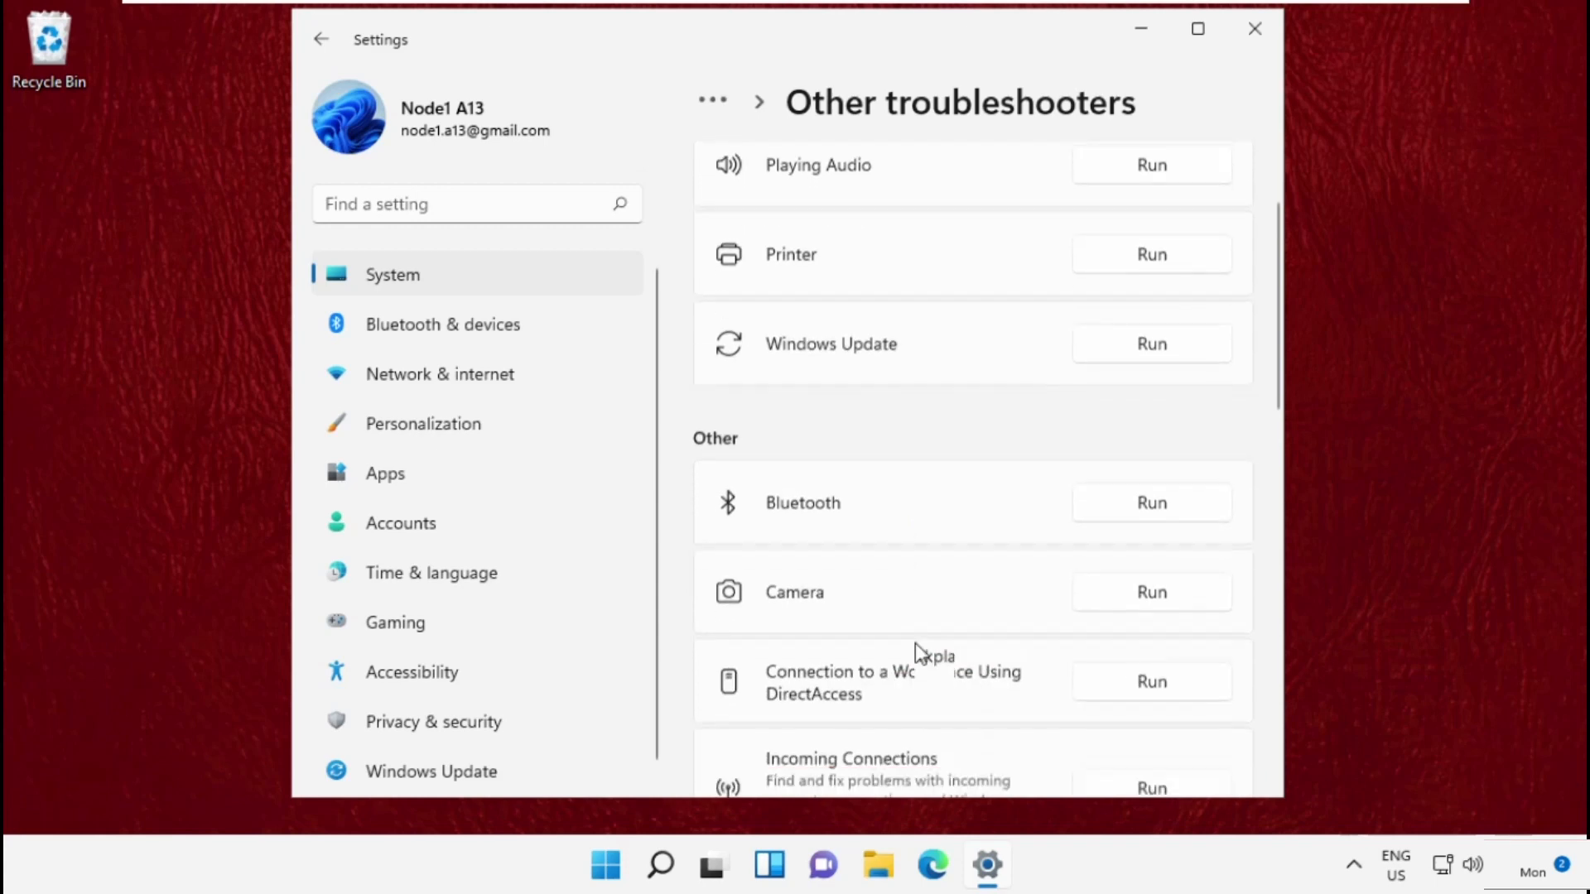
scroll(down, 3)
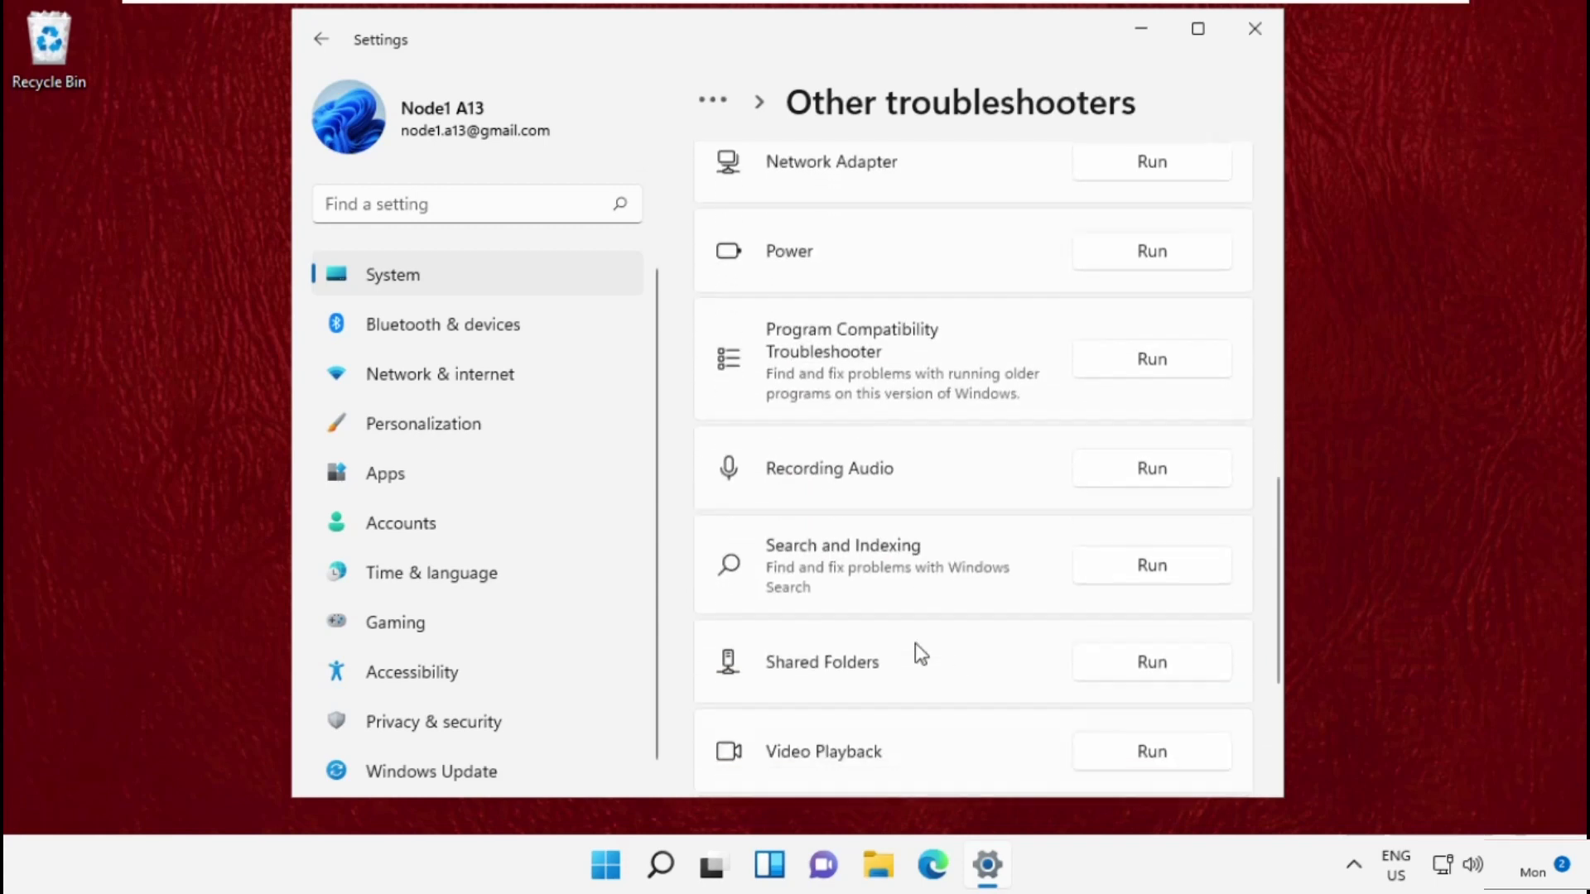
scroll(down, 3)
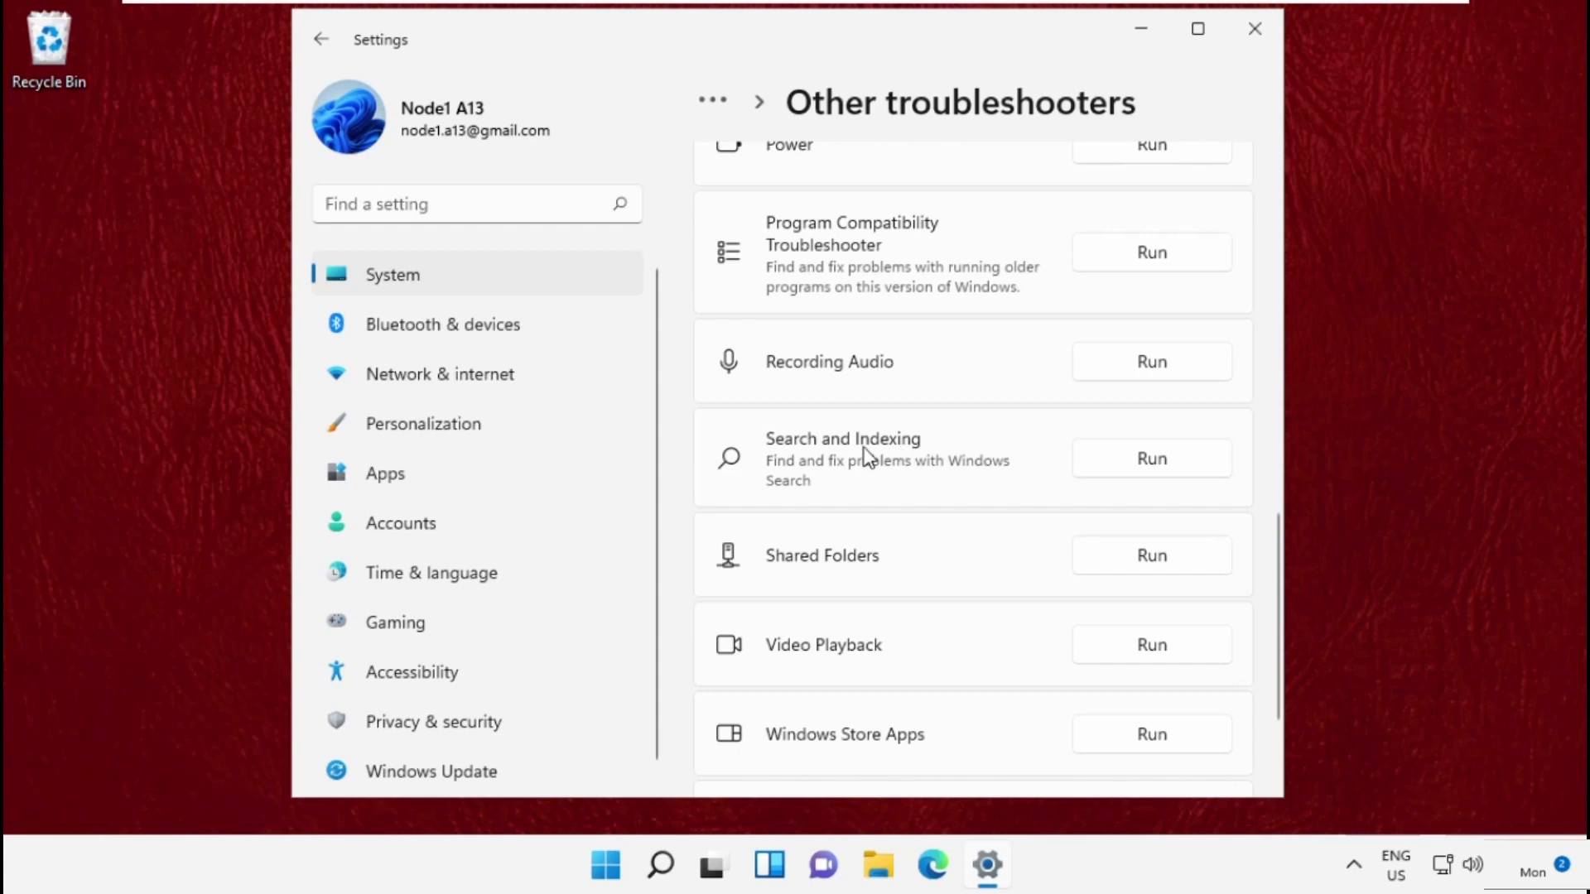
mouse_move(1151, 485)
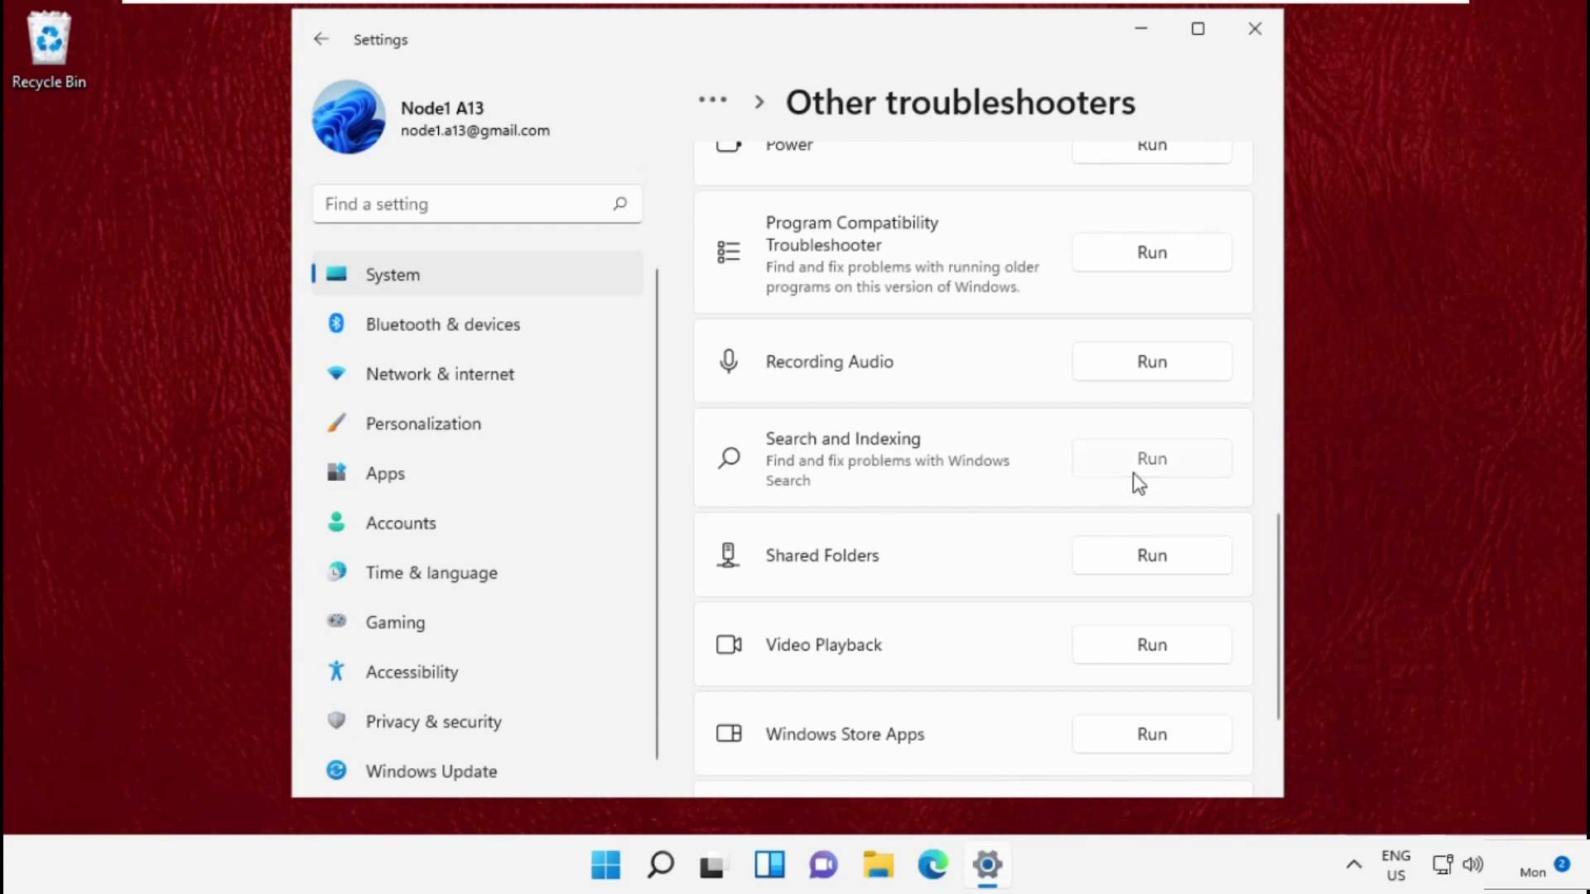
Run the Search and Indexing troubleshooter for 'Can't start a search'.
click(1151, 459)
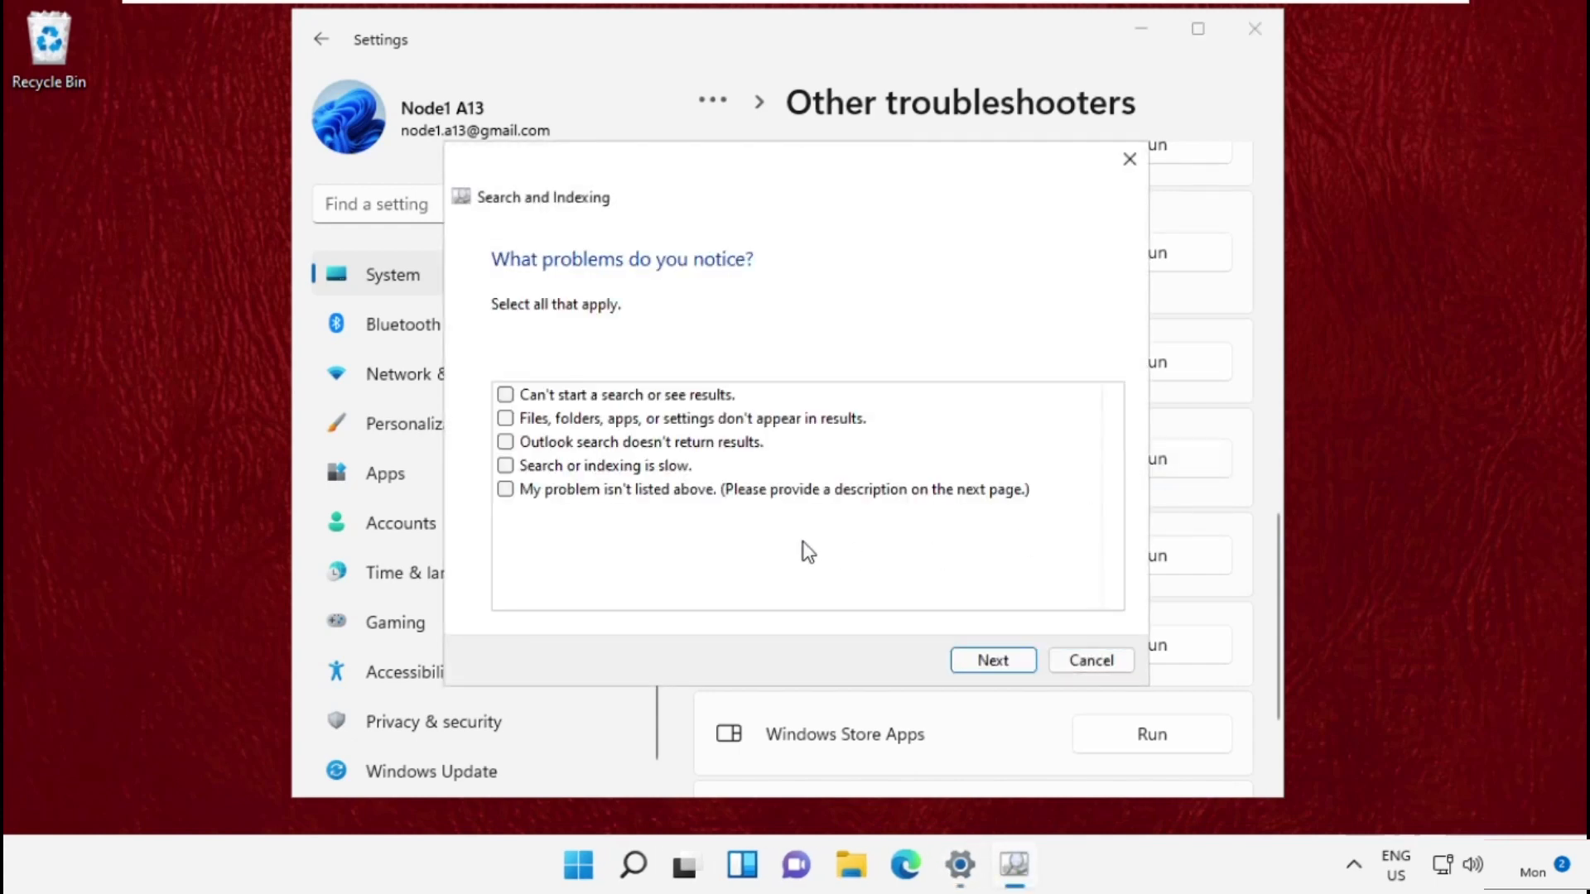
click(507, 394)
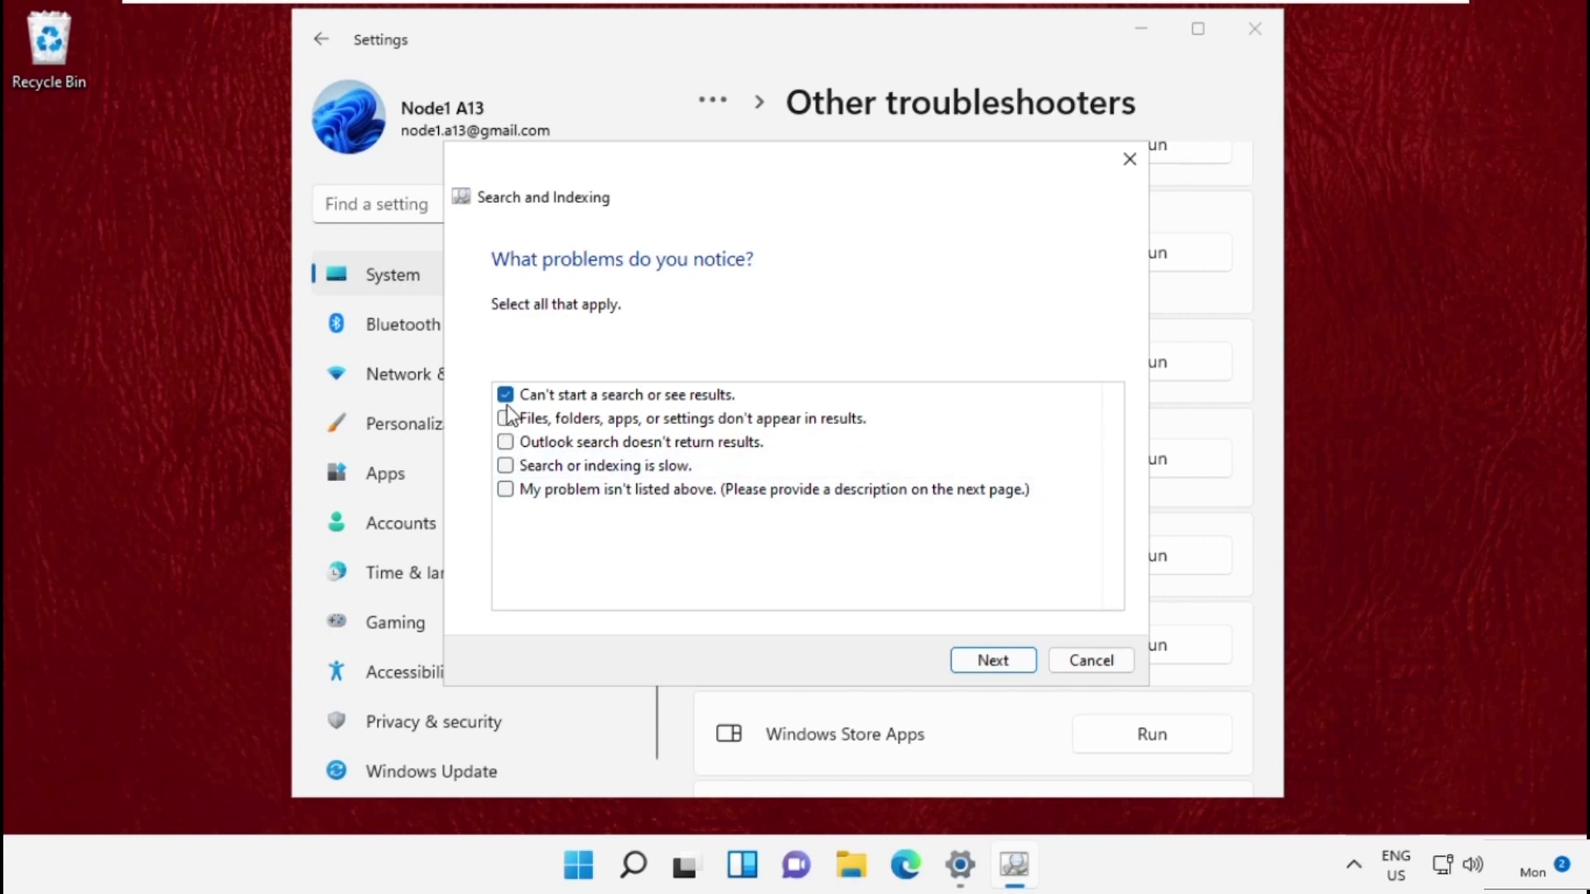
mouse_move(689, 417)
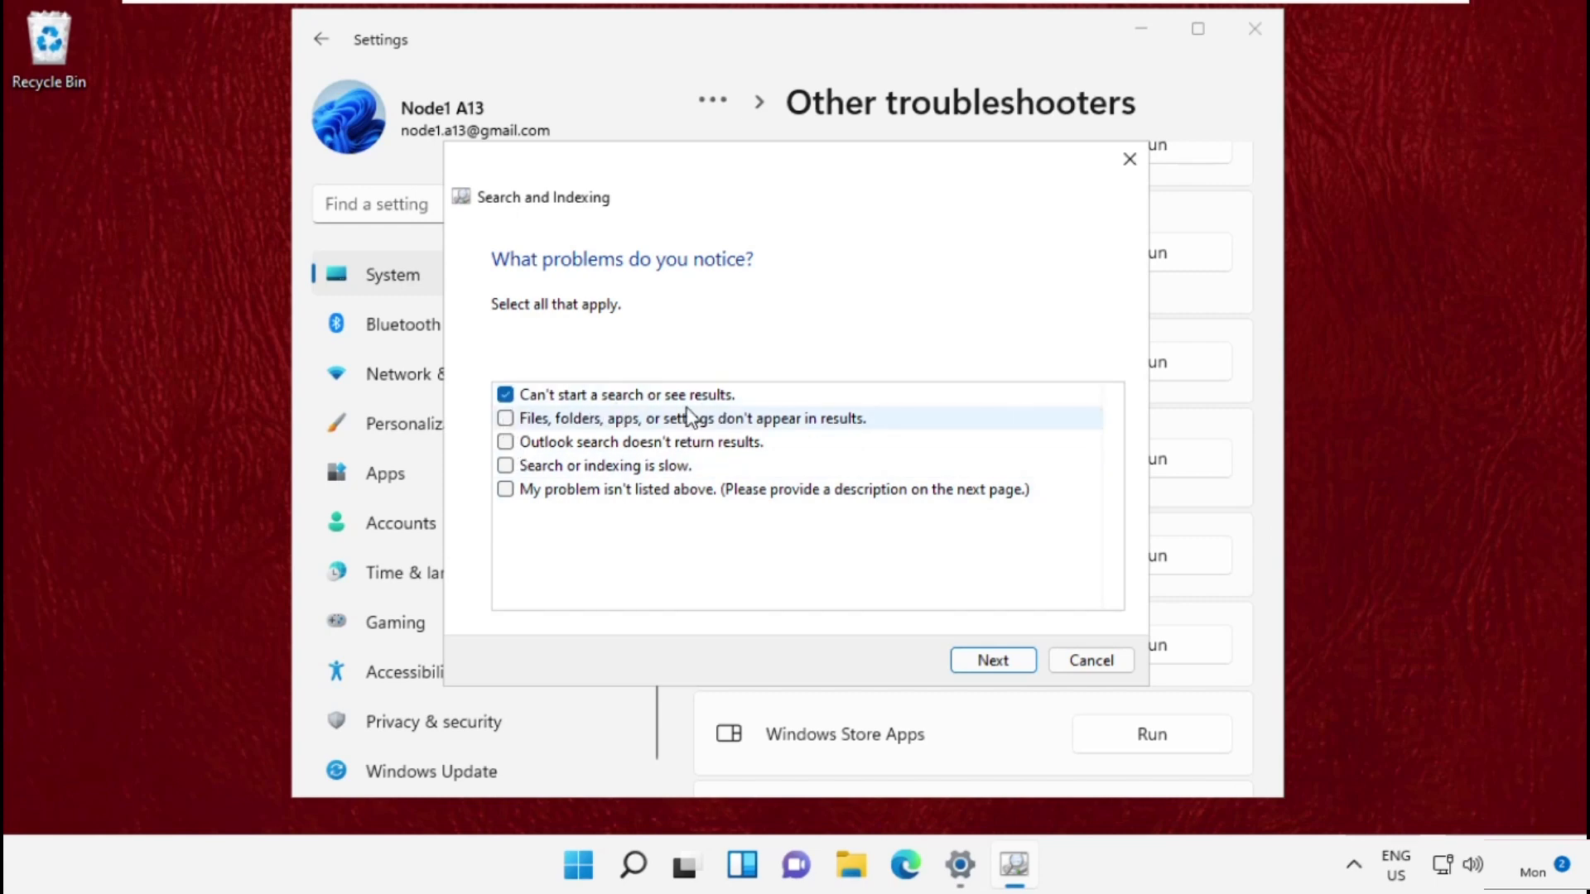
click(992, 661)
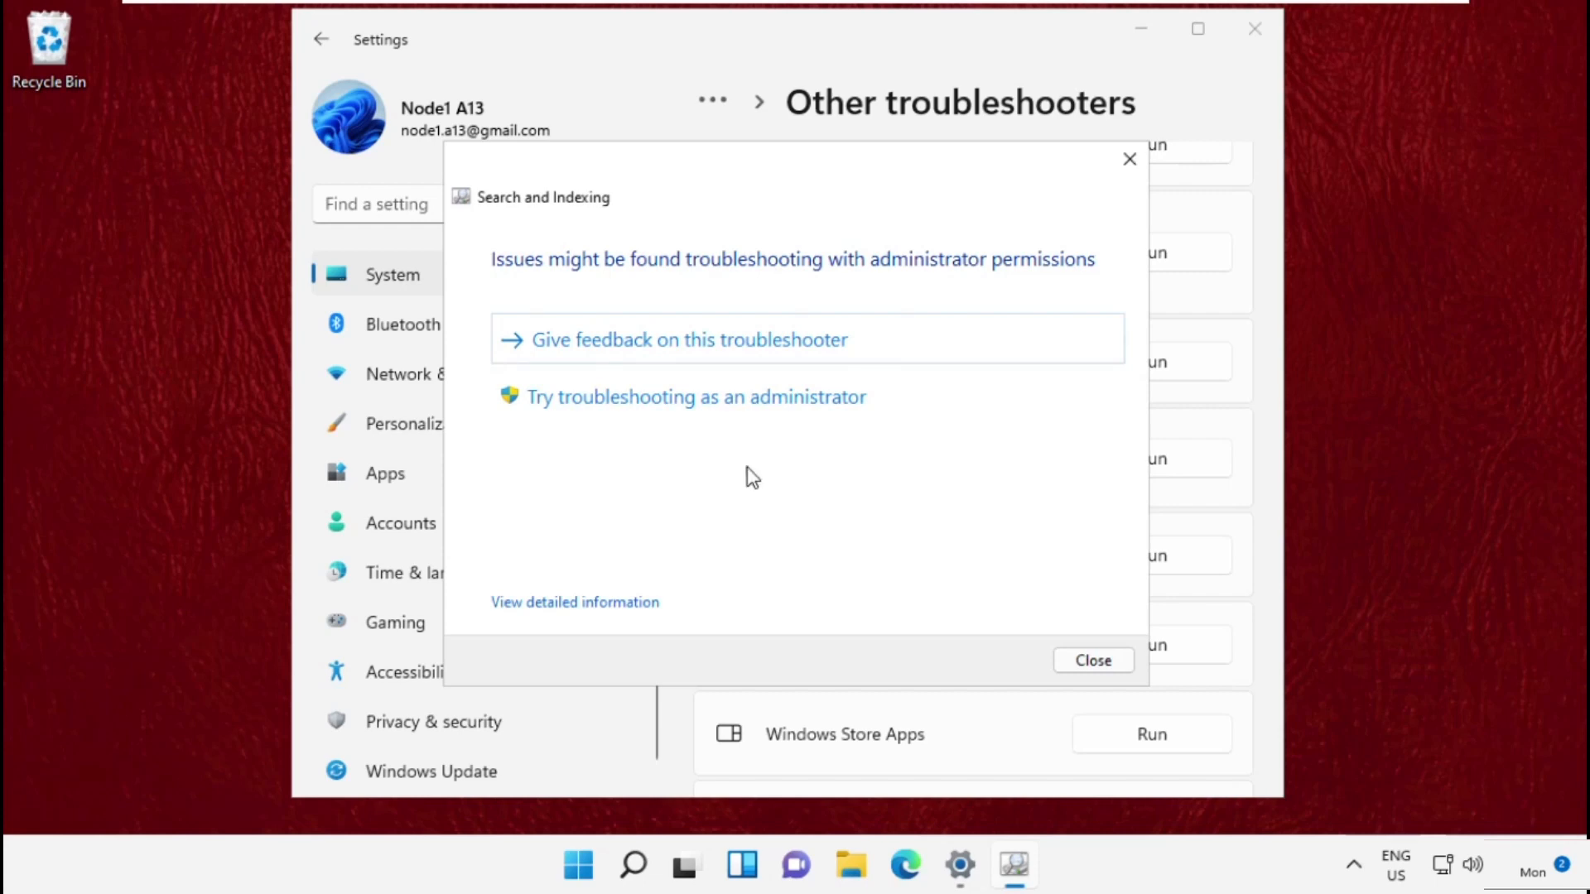
Rerun it as administrator for the same problem, then close it after no problem is found.
click(694, 396)
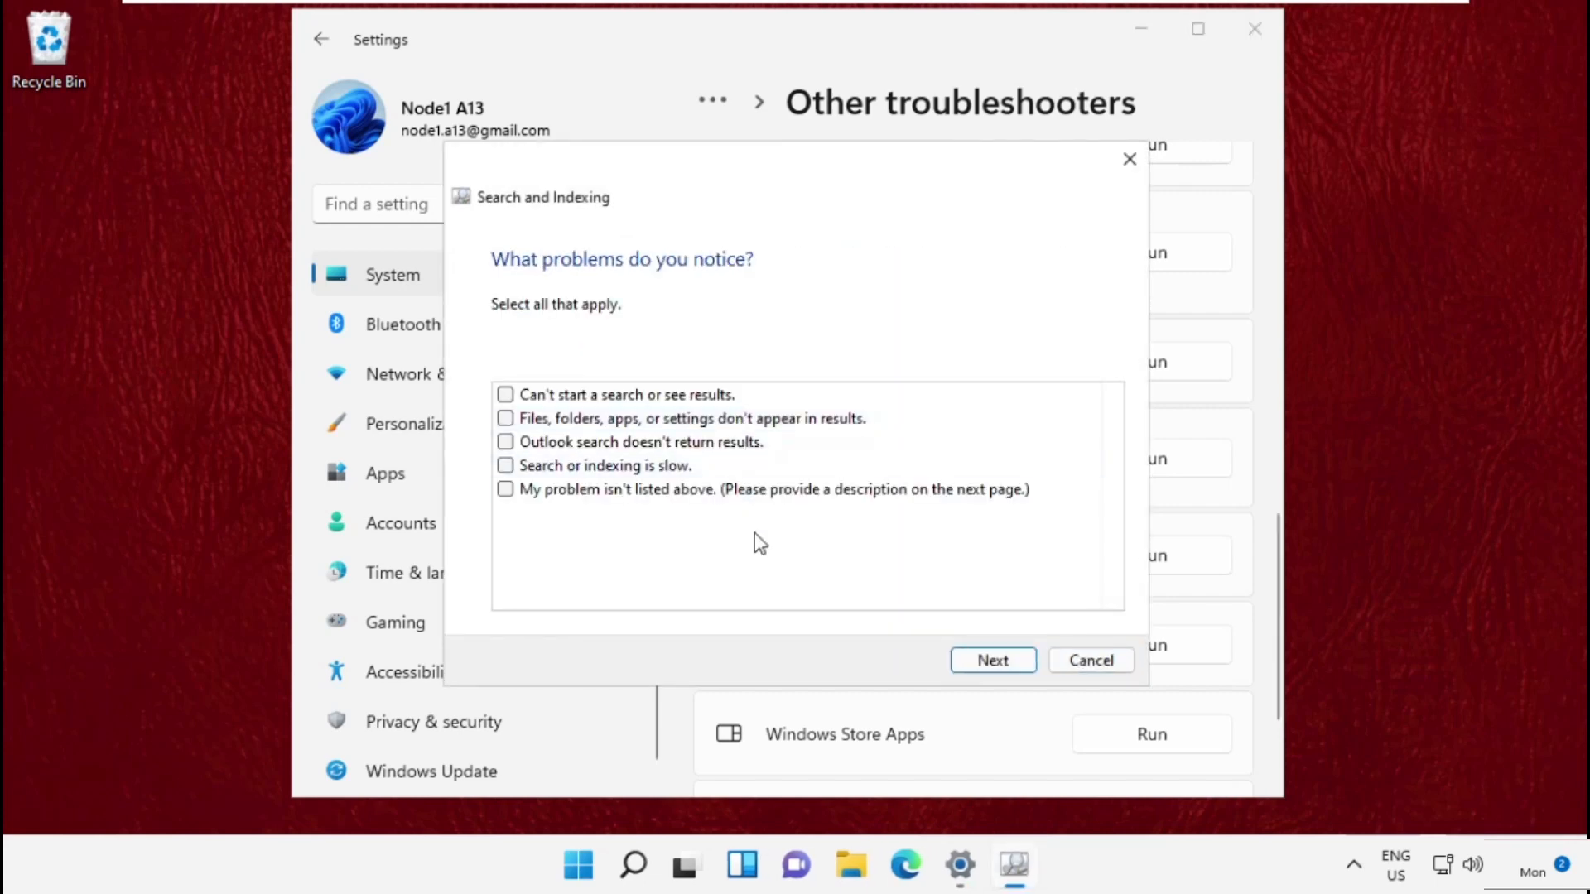
click(505, 394)
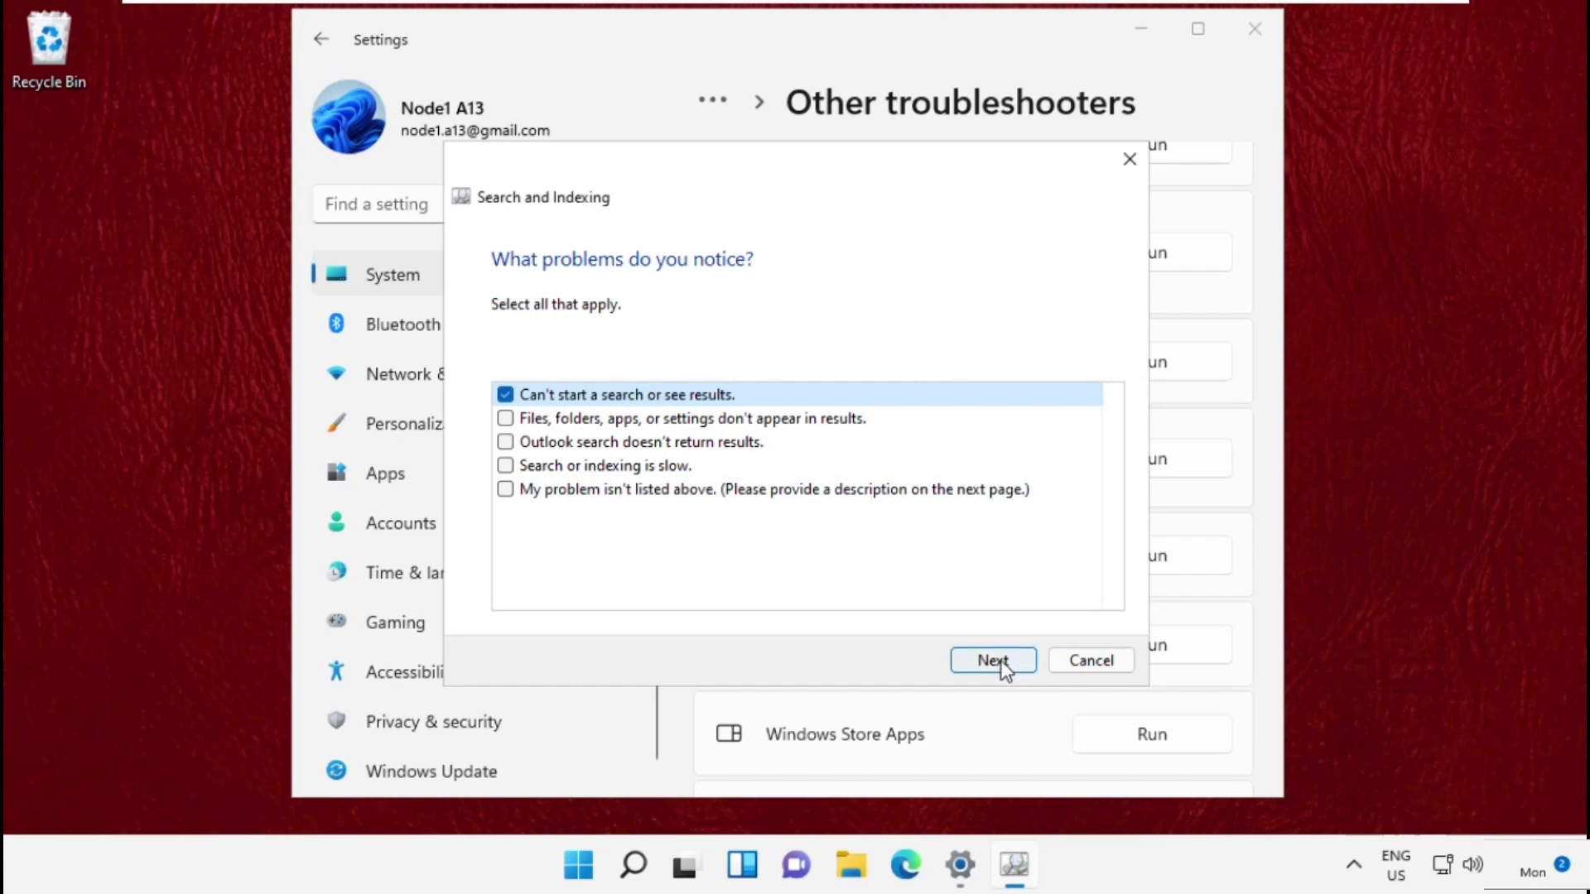
click(992, 661)
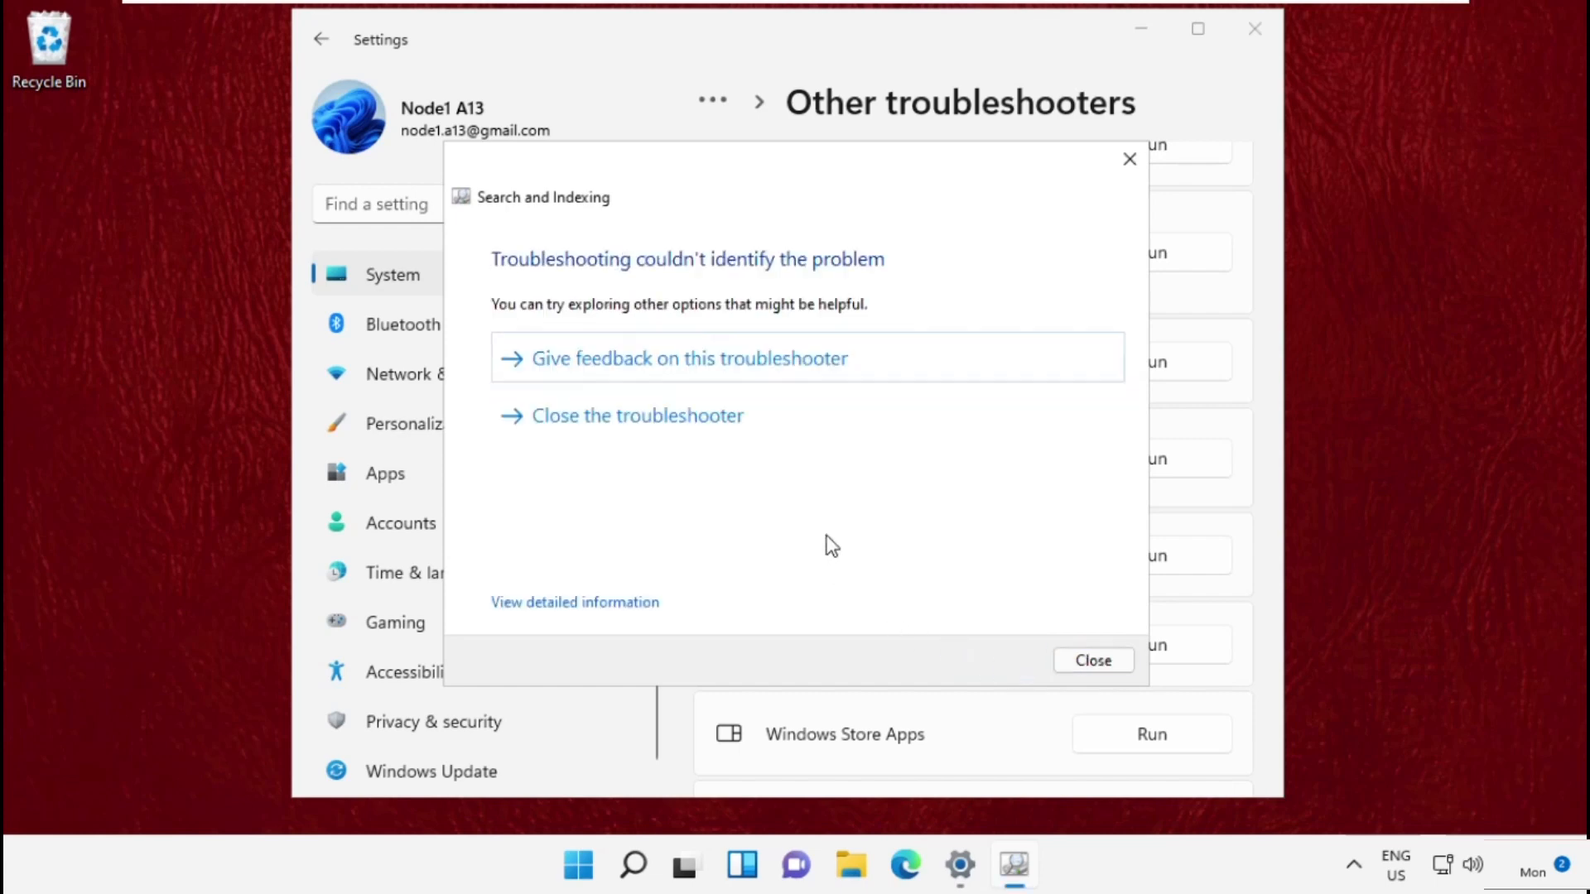
mouse_move(1094, 660)
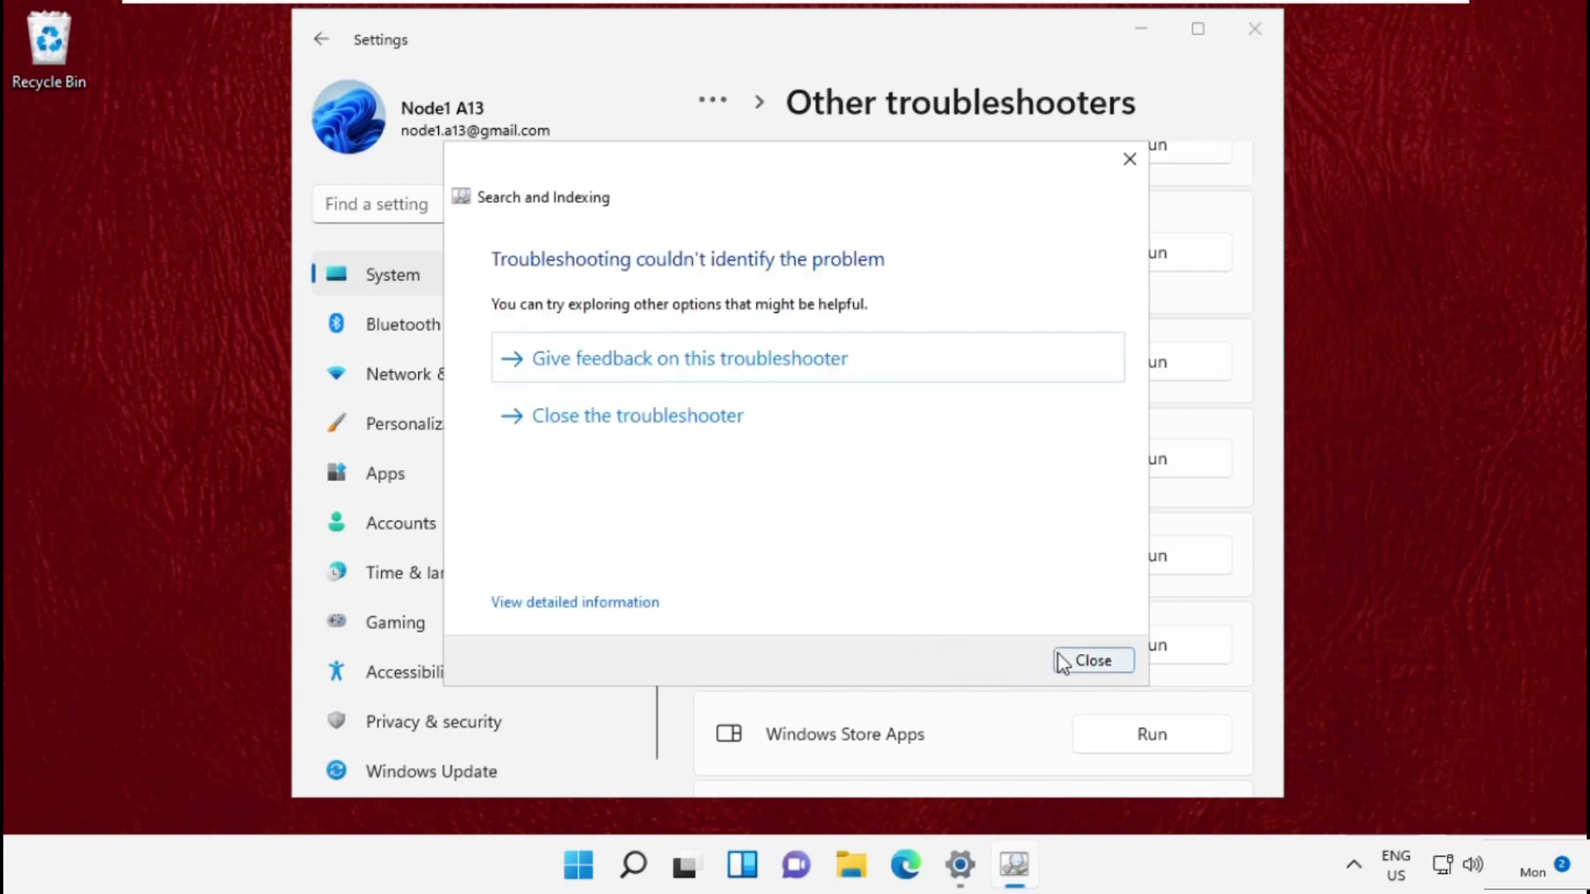
click(1092, 661)
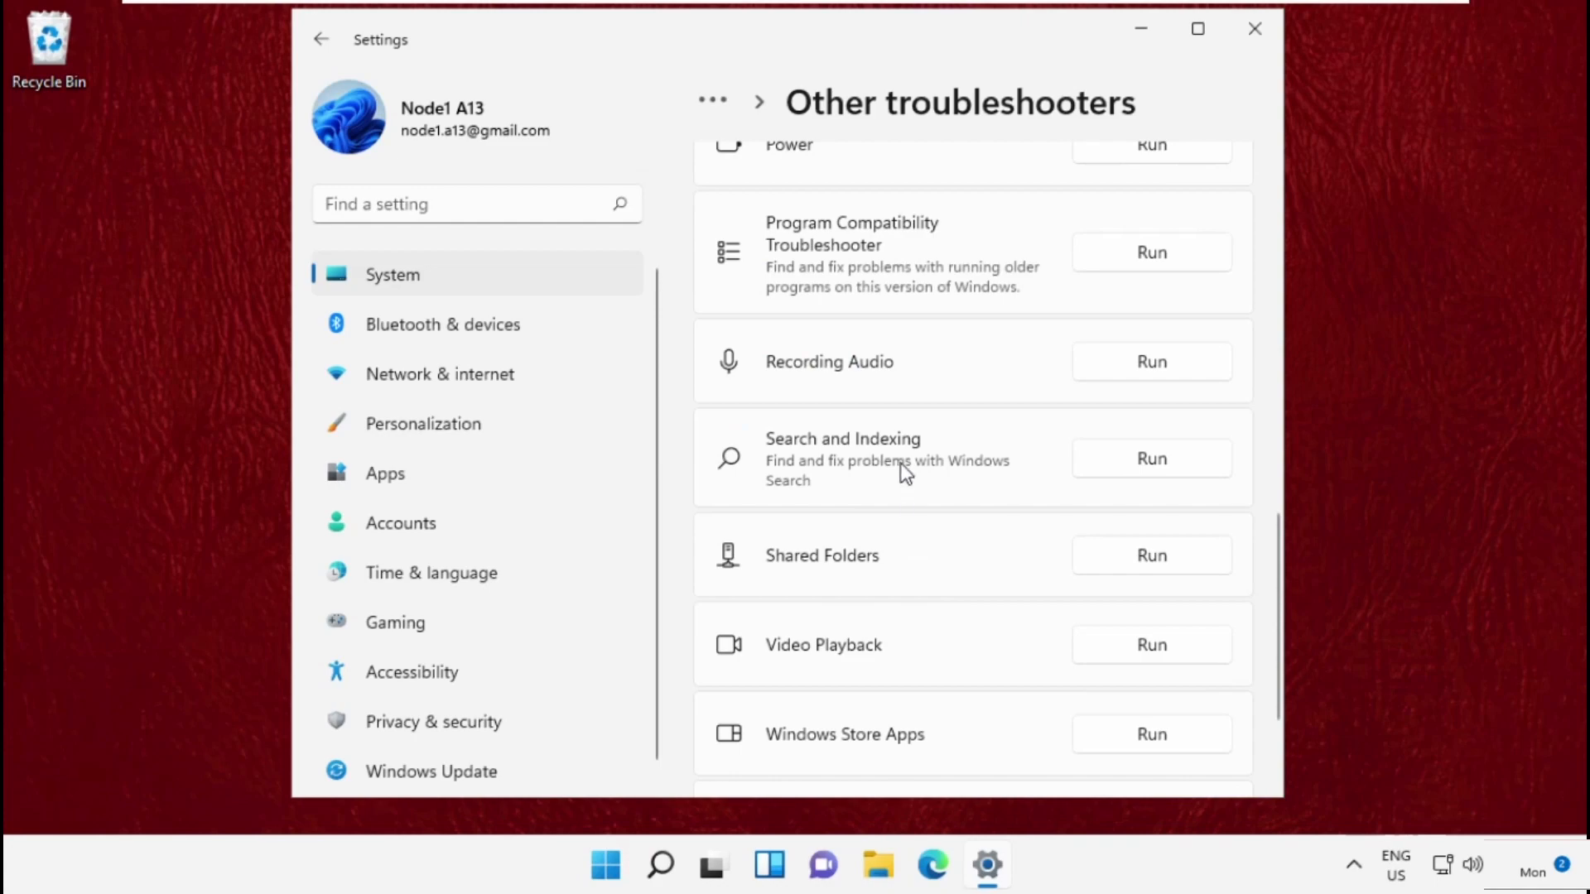